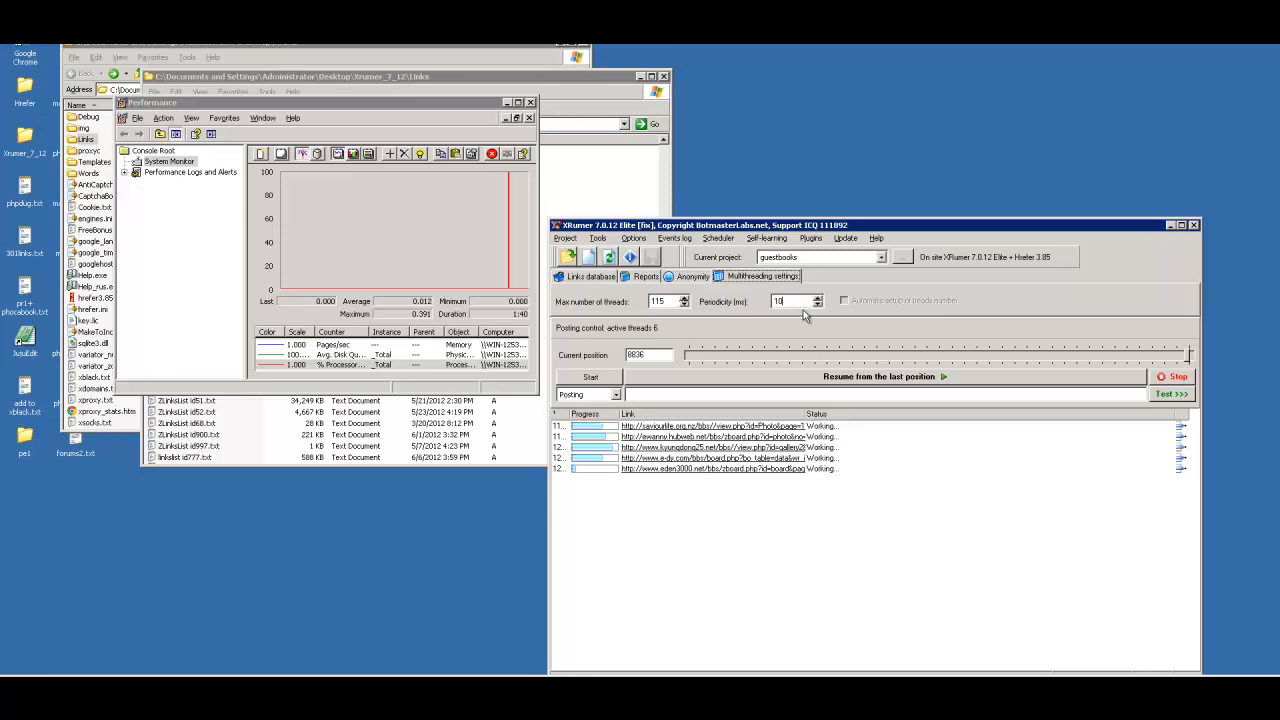
{"action": "mouse_move", "coordinate": [688, 291]}
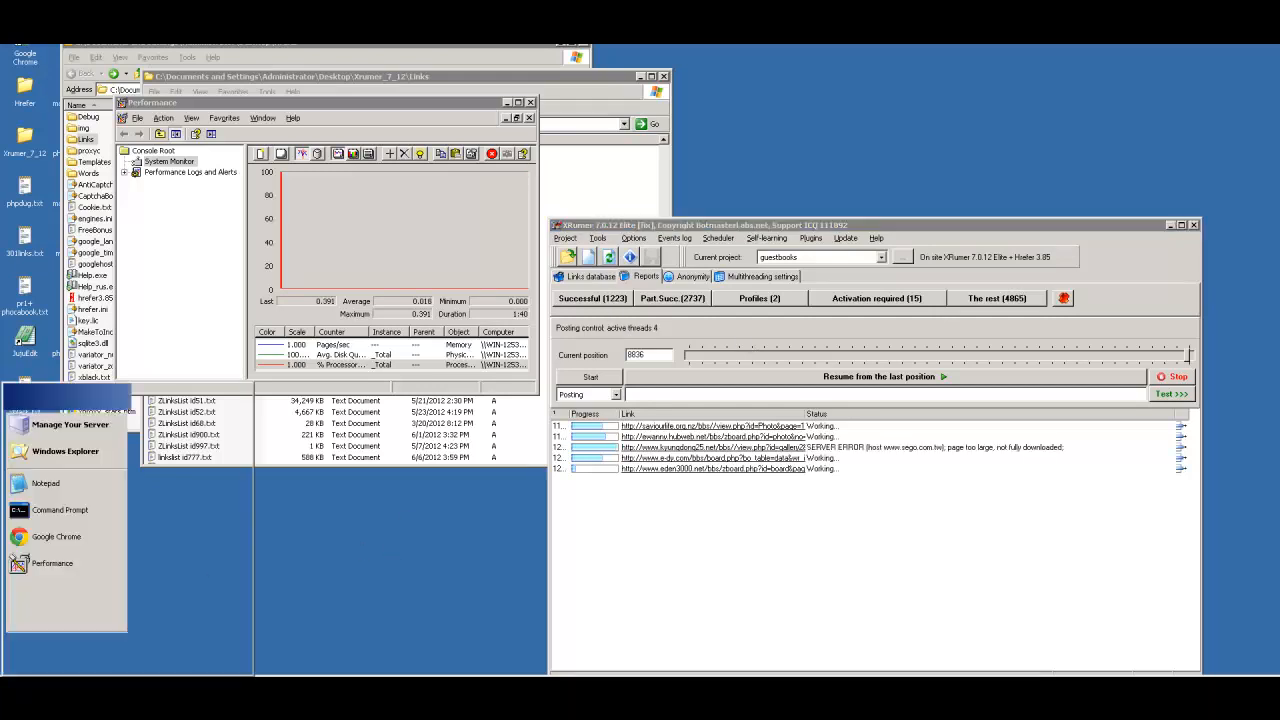
Step: Open a new blank Notepad window from the Start menu
{"action": "left_click", "coordinate": [45, 483]}
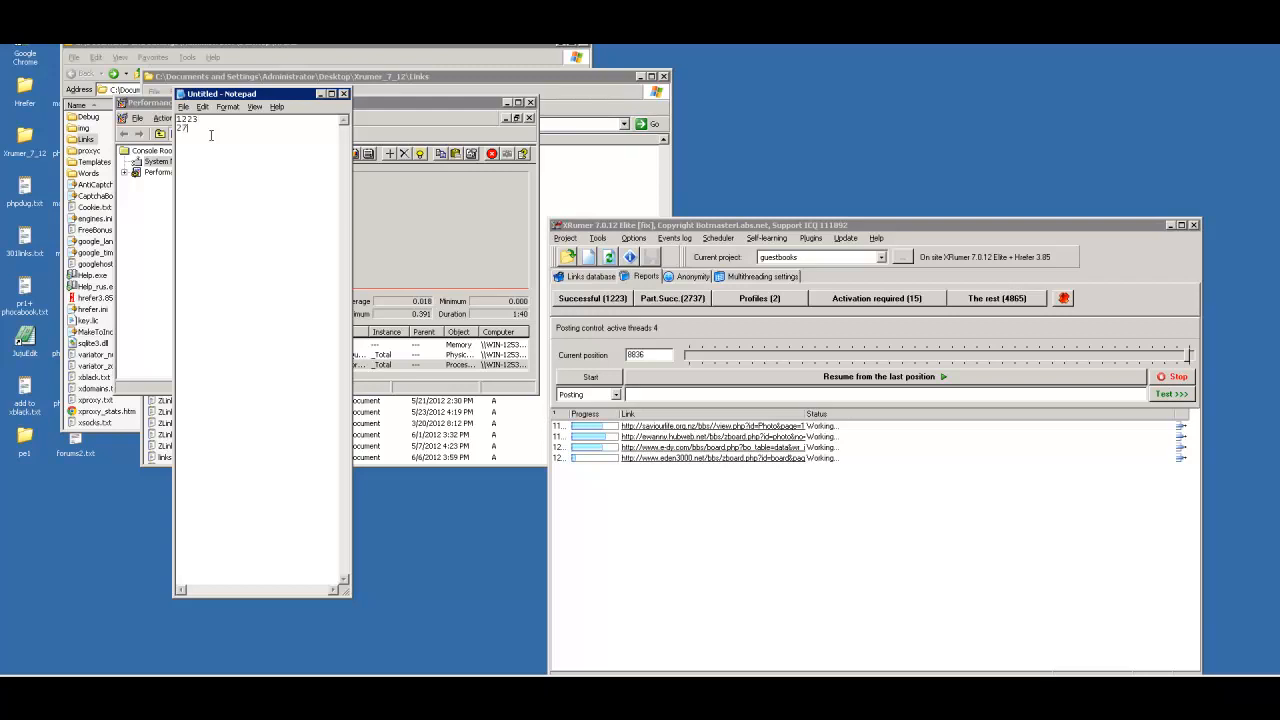
Step: Note the counts 1223, 2737 and 4865 in Notepad, then move the window lower-left
{"action": "type", "text": "37"}
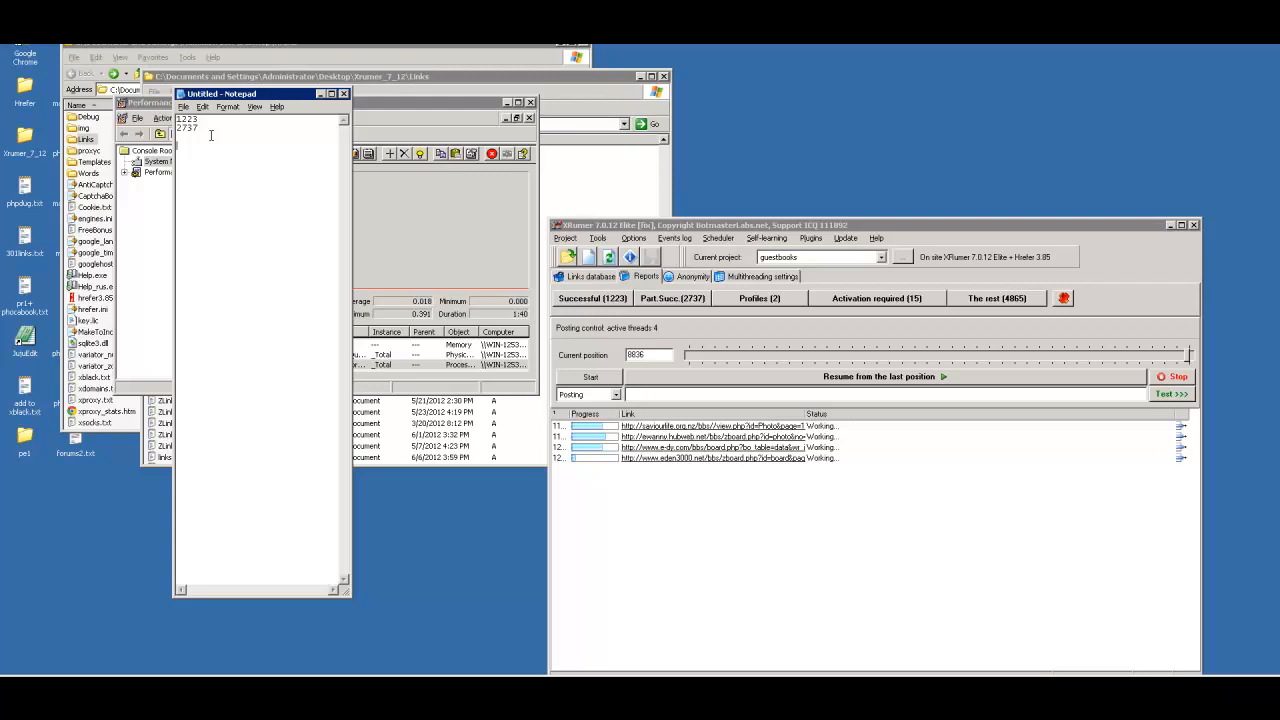
{"action": "type", "text": "4865"}
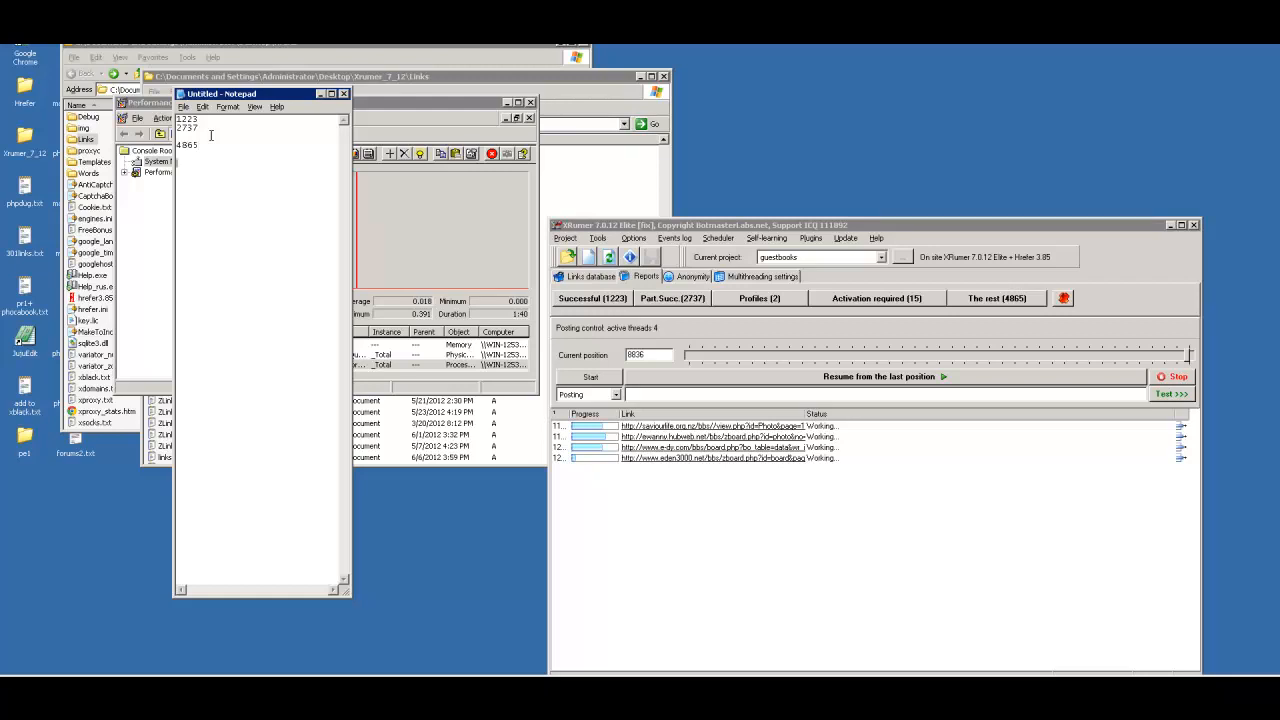
{"action": "mouse_move", "coordinate": [300, 166]}
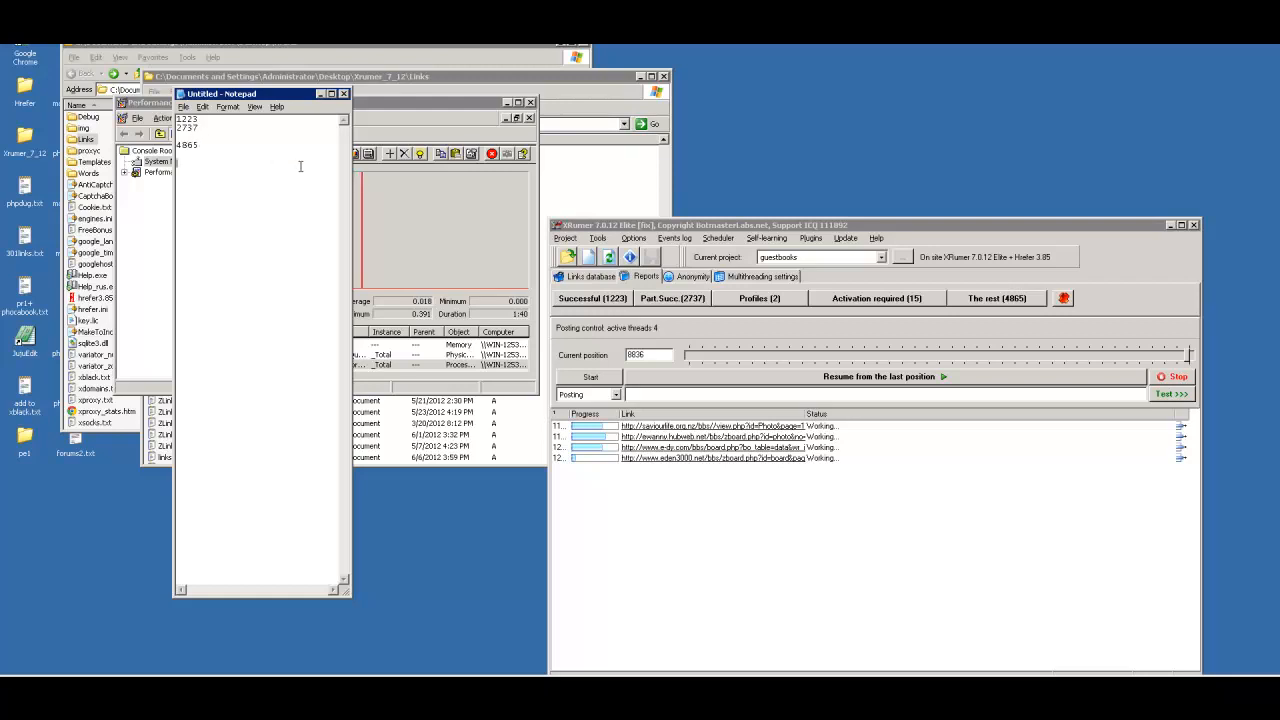
{"action": "double_click", "coordinate": [187, 145]}
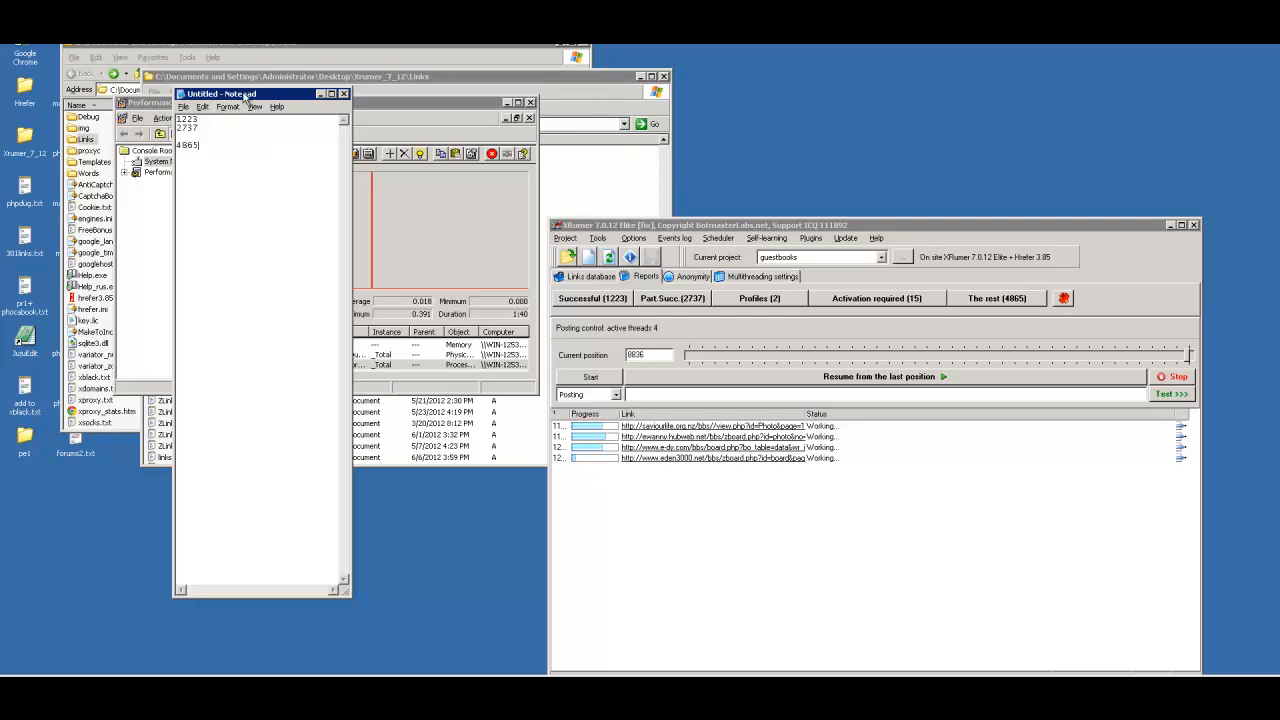
{"action": "left_click_drag", "start_coordinate": [220, 93], "coordinate": [210, 167]}
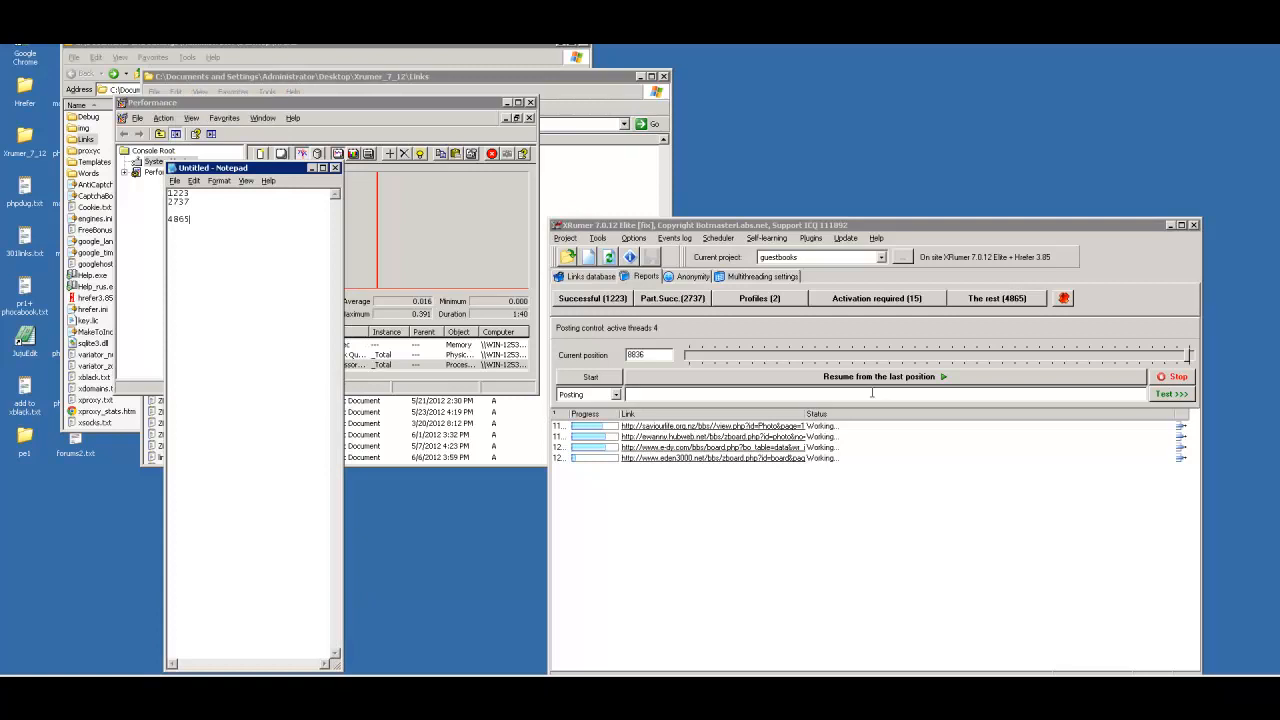
{"action": "mouse_move", "coordinate": [1187, 432]}
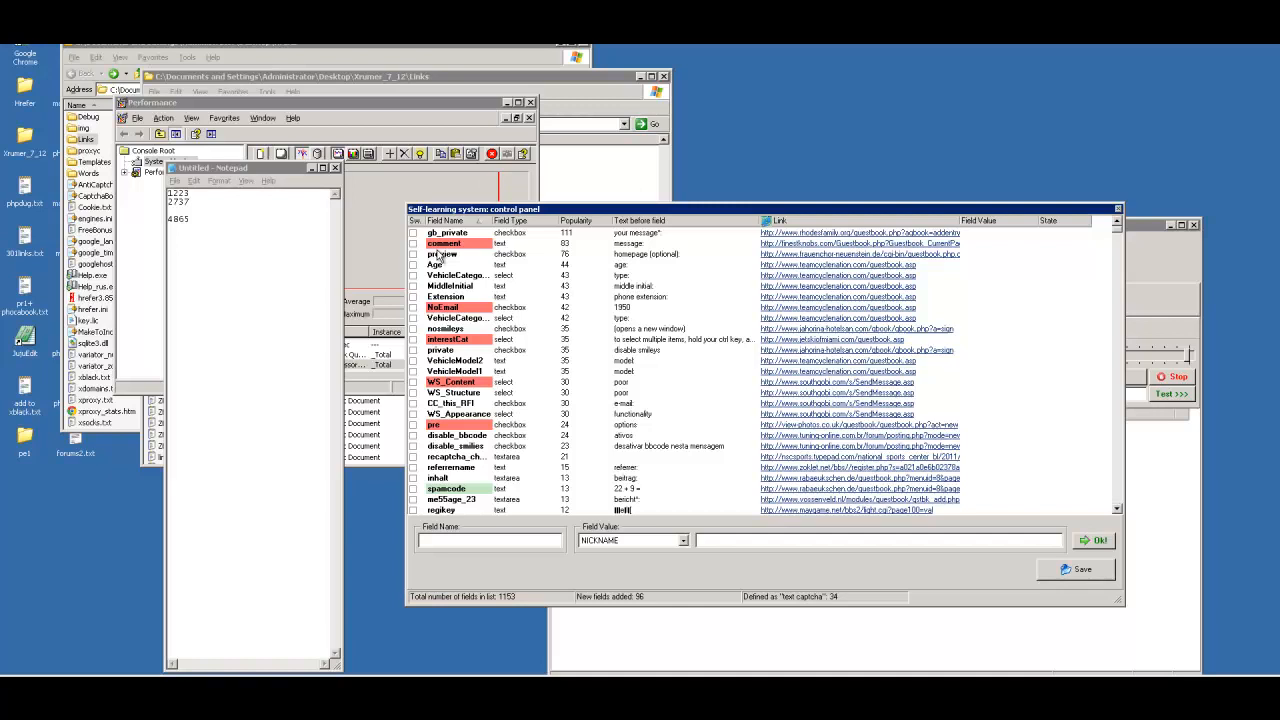
Step: Set the comment field's Field Value to MESSAGE and confirm with Ok!
{"action": "left_click", "coordinate": [443, 243]}
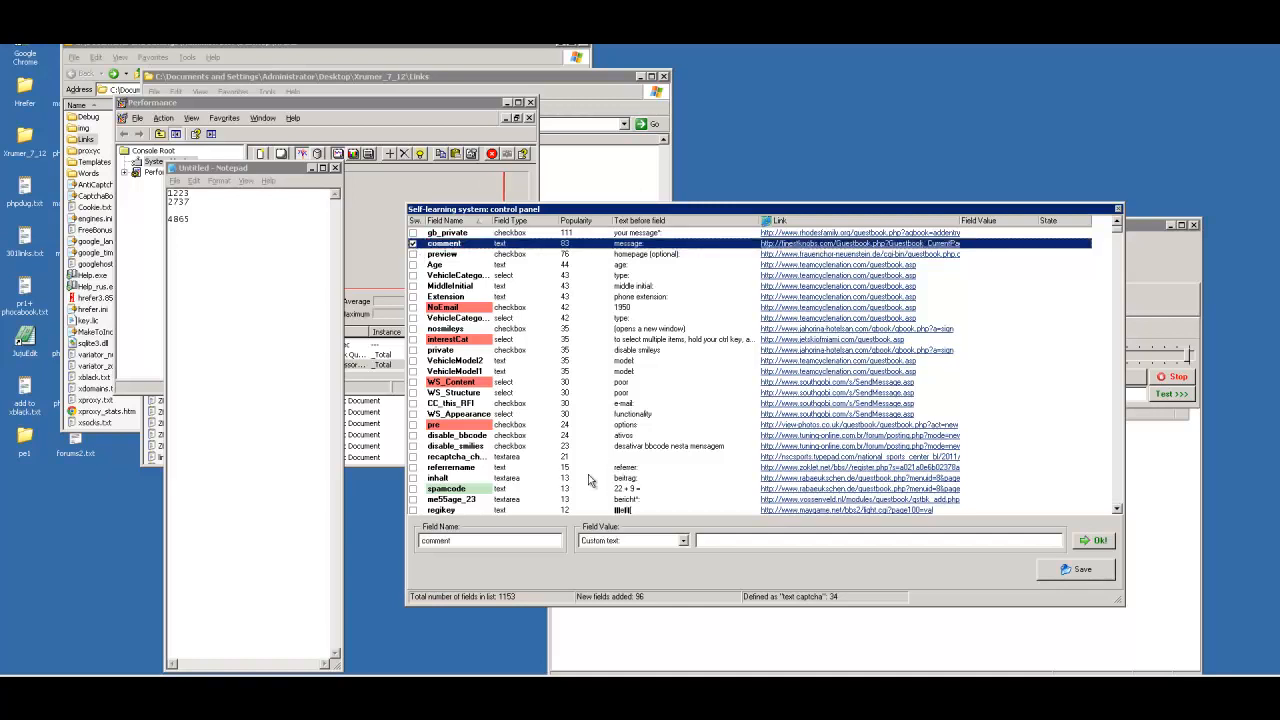
{"action": "mouse_move", "coordinate": [630, 250]}
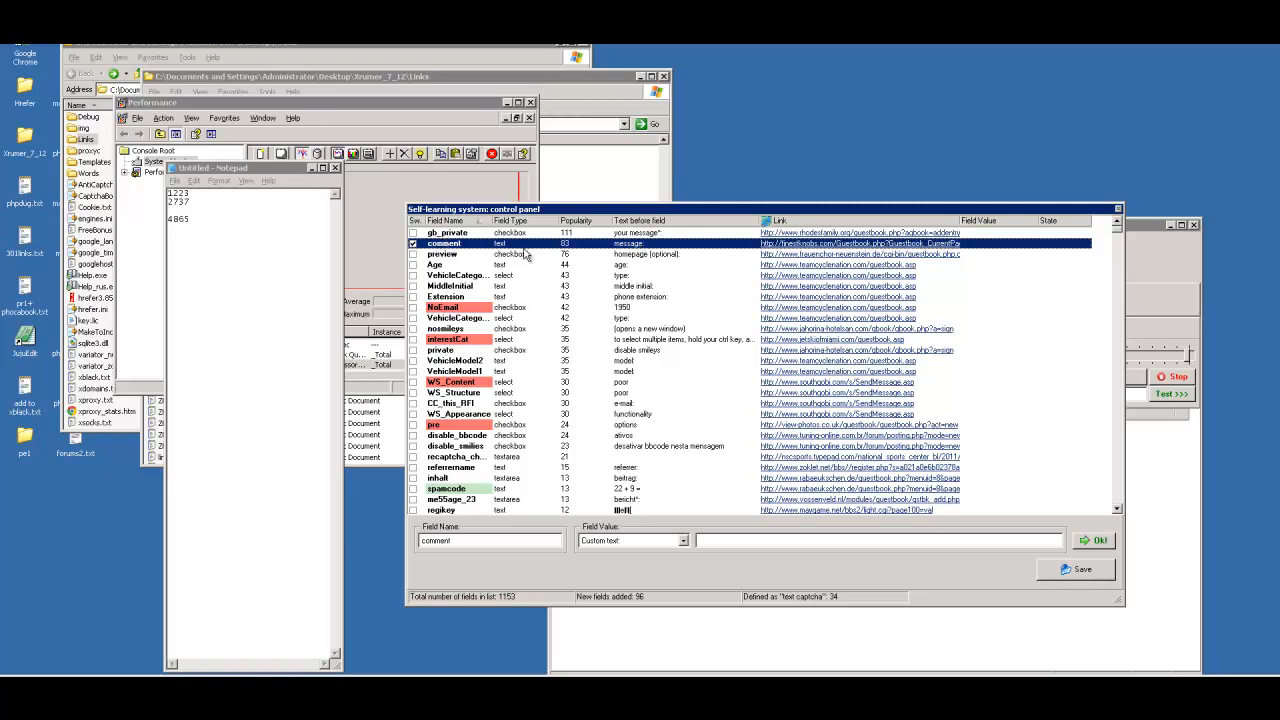
{"action": "mouse_move", "coordinate": [585, 247]}
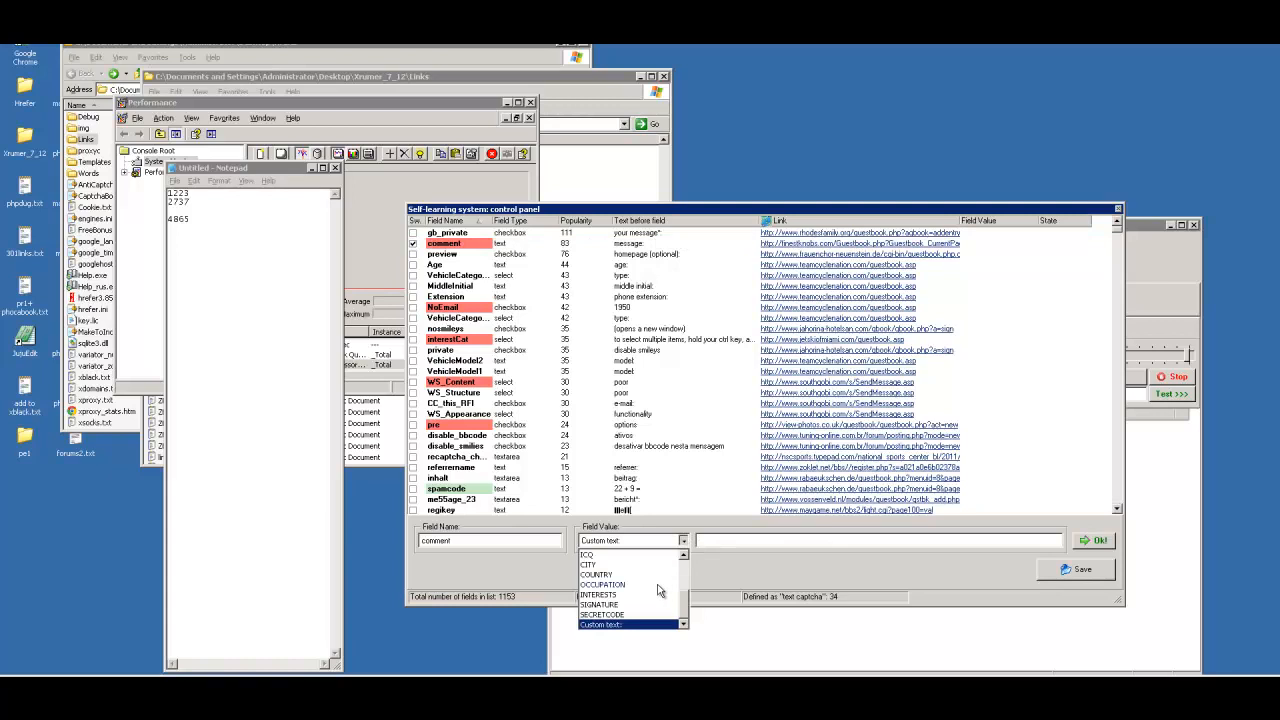
{"action": "scroll", "scroll_direction": "down", "scroll_amount": 3}
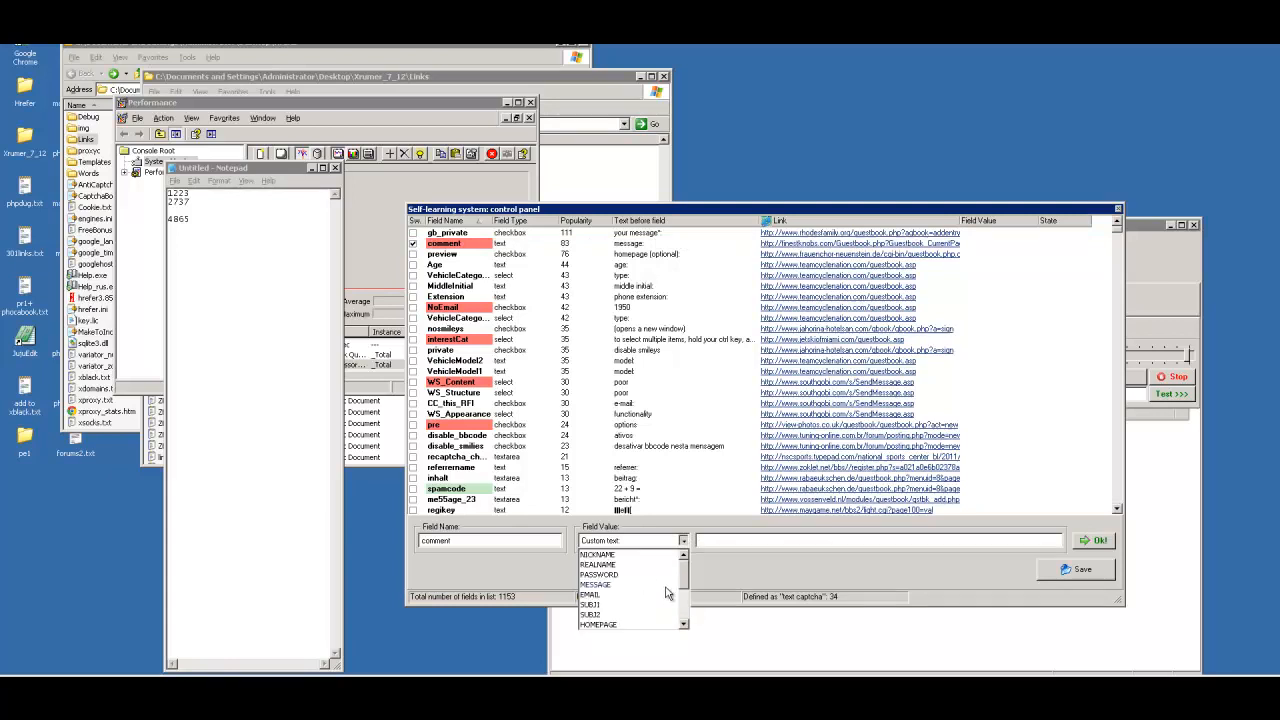
{"action": "left_click", "coordinate": [595, 584]}
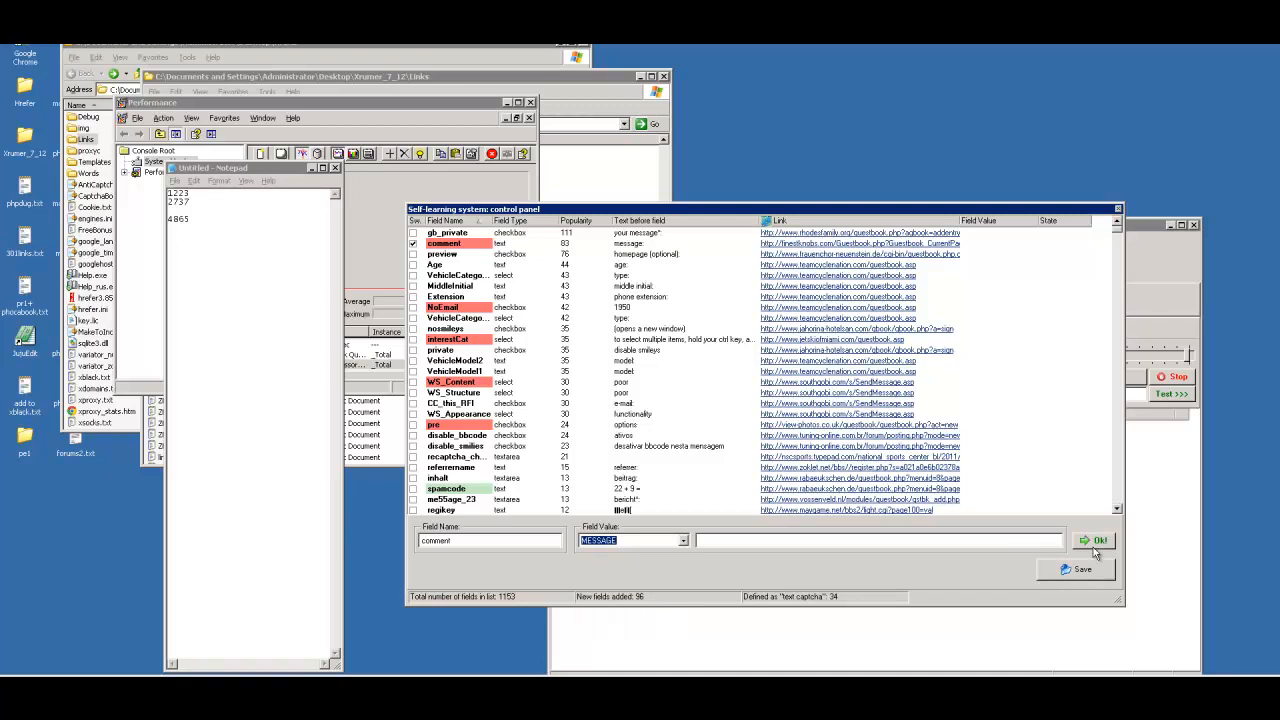
{"action": "left_click", "coordinate": [1097, 540]}
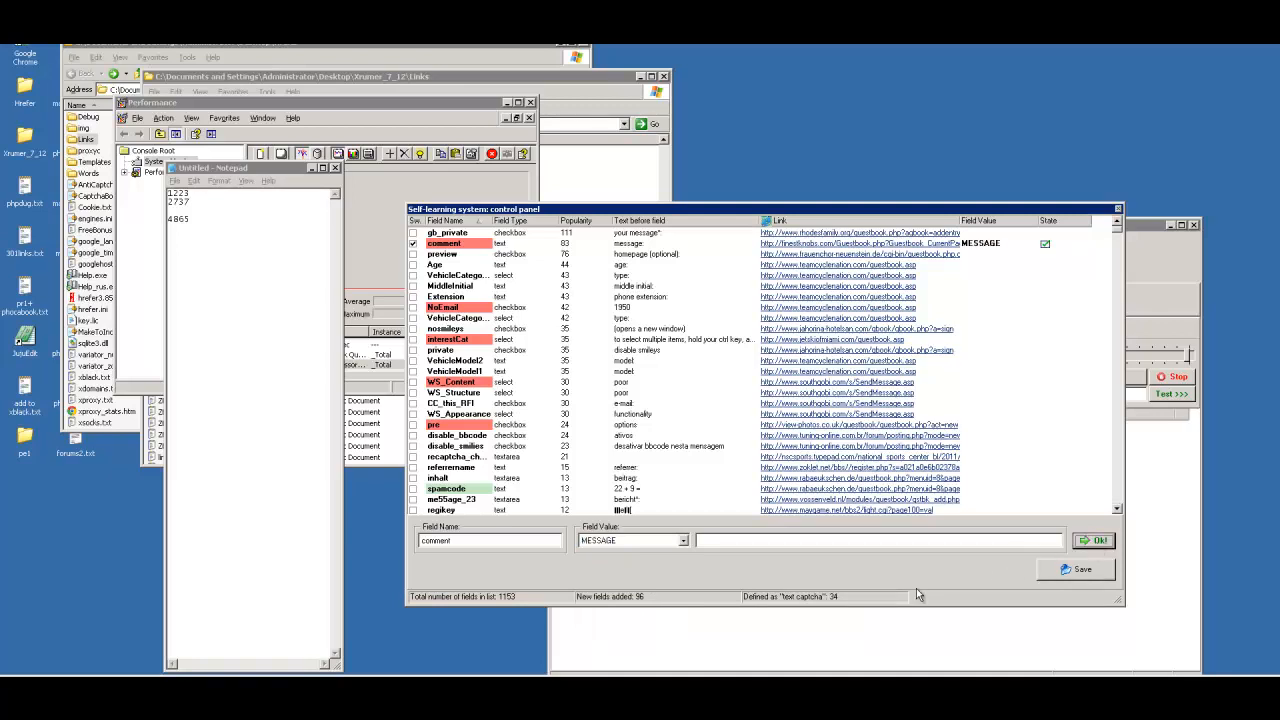
{"action": "mouse_move", "coordinate": [930, 302]}
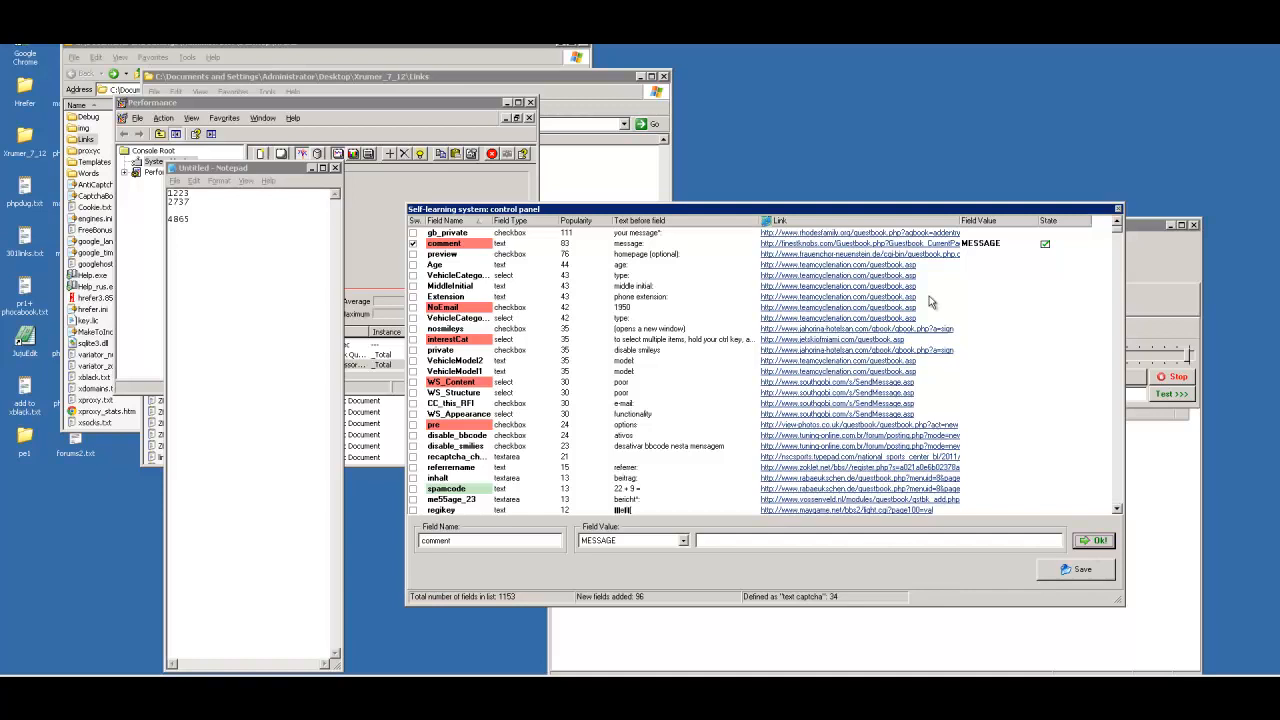
{"action": "mouse_move", "coordinate": [975, 230]}
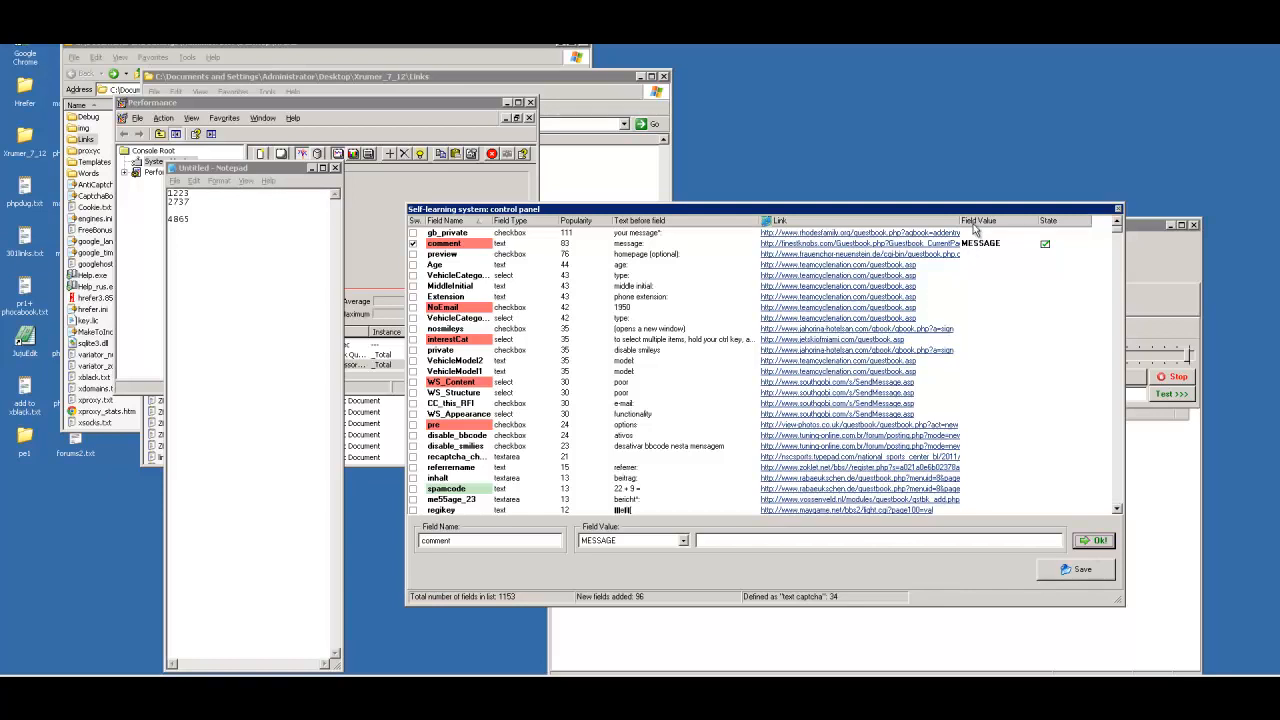
{"action": "mouse_move", "coordinate": [1045, 256]}
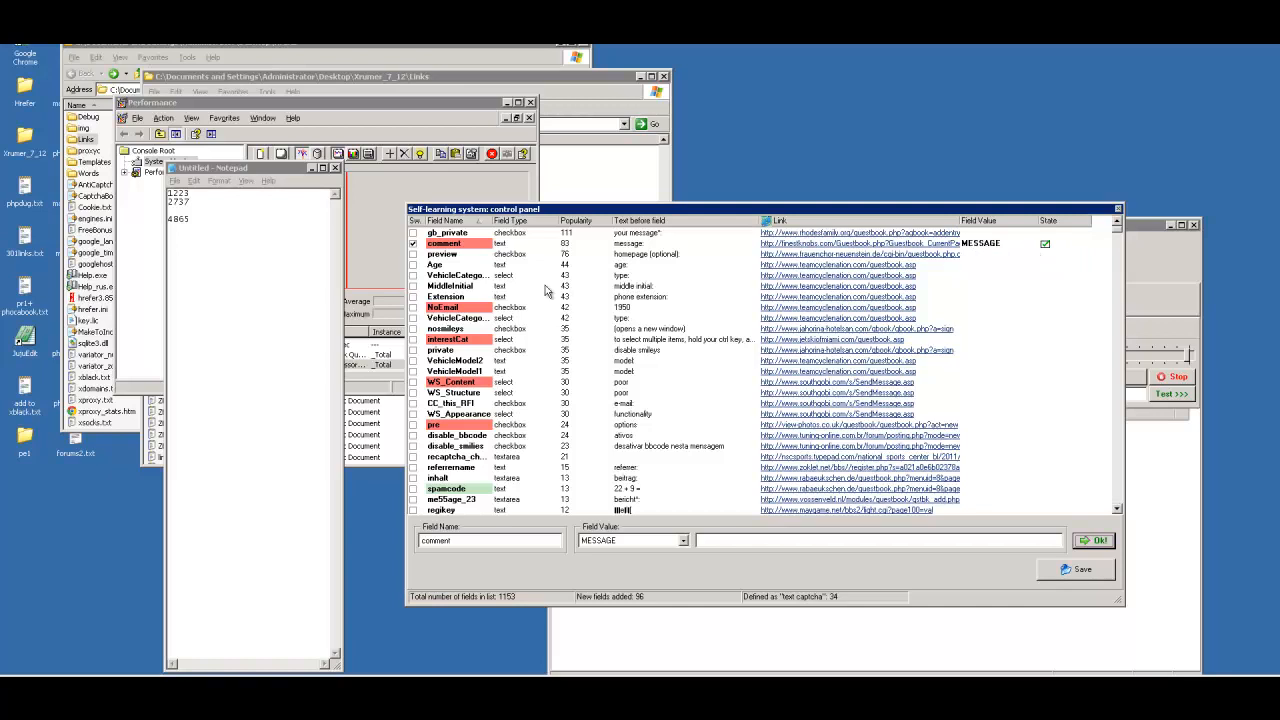
{"action": "mouse_move", "coordinate": [503, 250]}
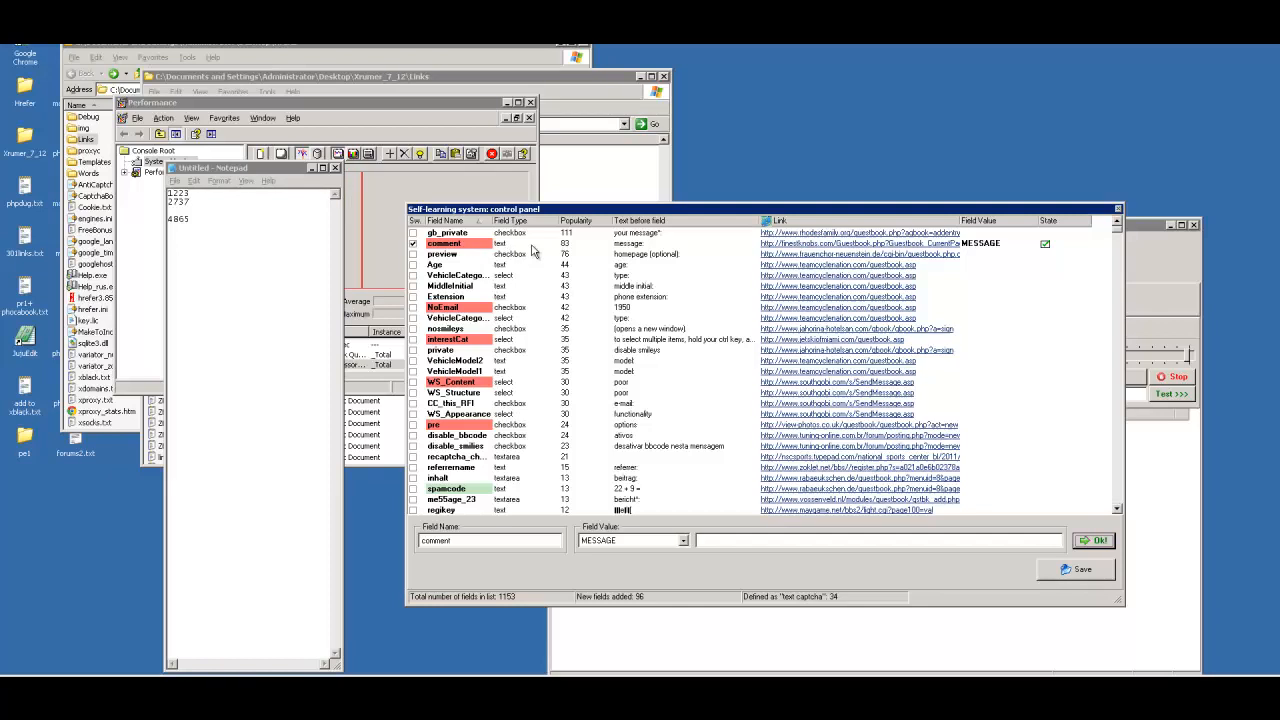
{"action": "mouse_move", "coordinate": [520, 261]}
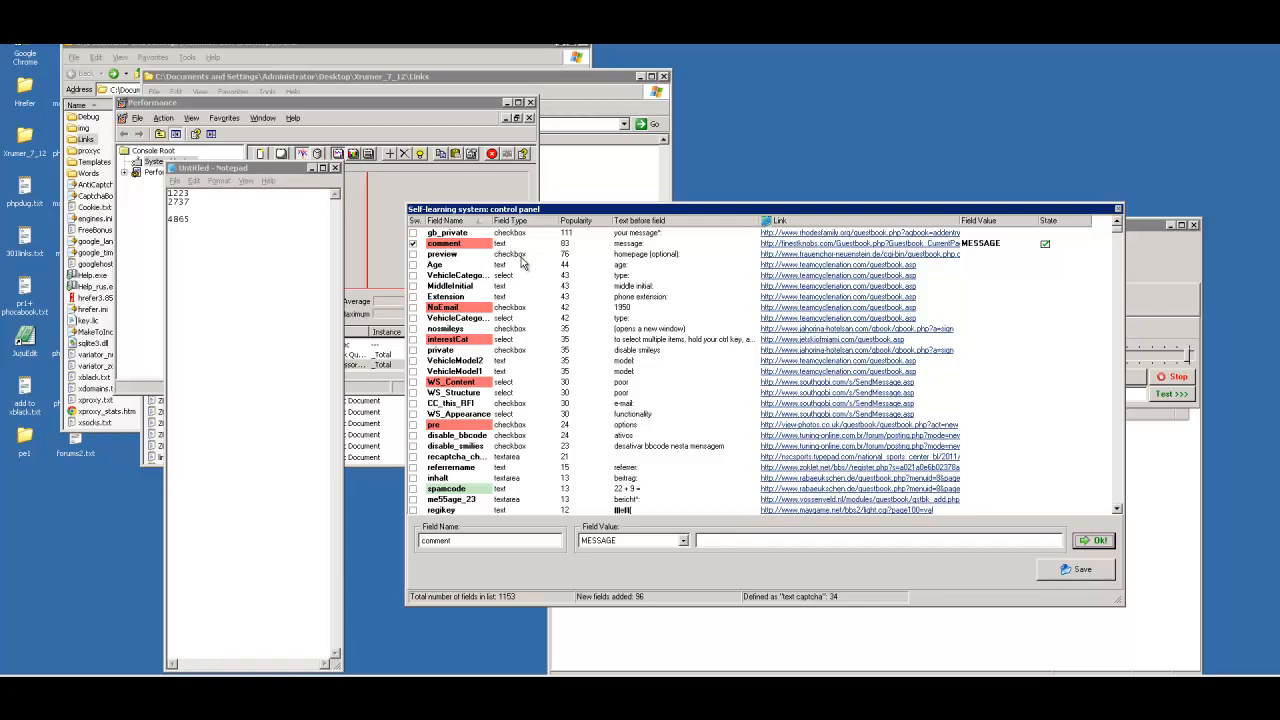
{"action": "mouse_move", "coordinate": [645, 262]}
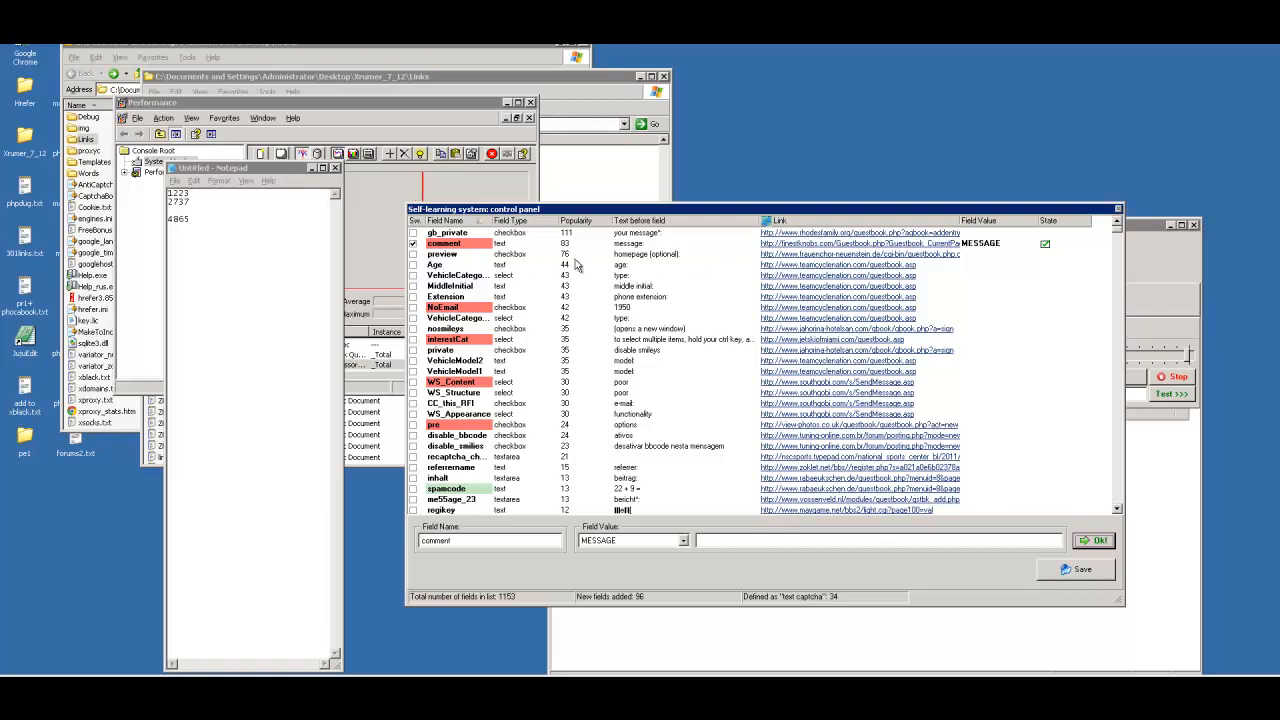
{"action": "mouse_move", "coordinate": [598, 259]}
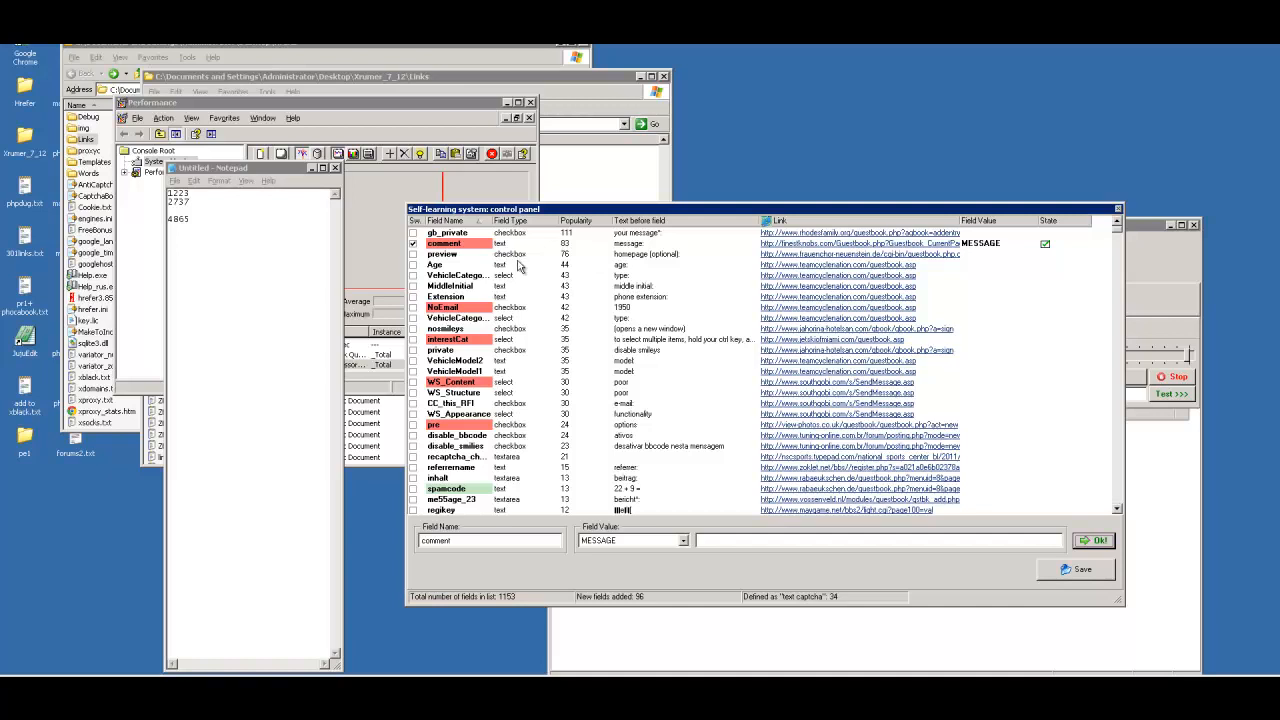
{"action": "mouse_move", "coordinate": [539, 311]}
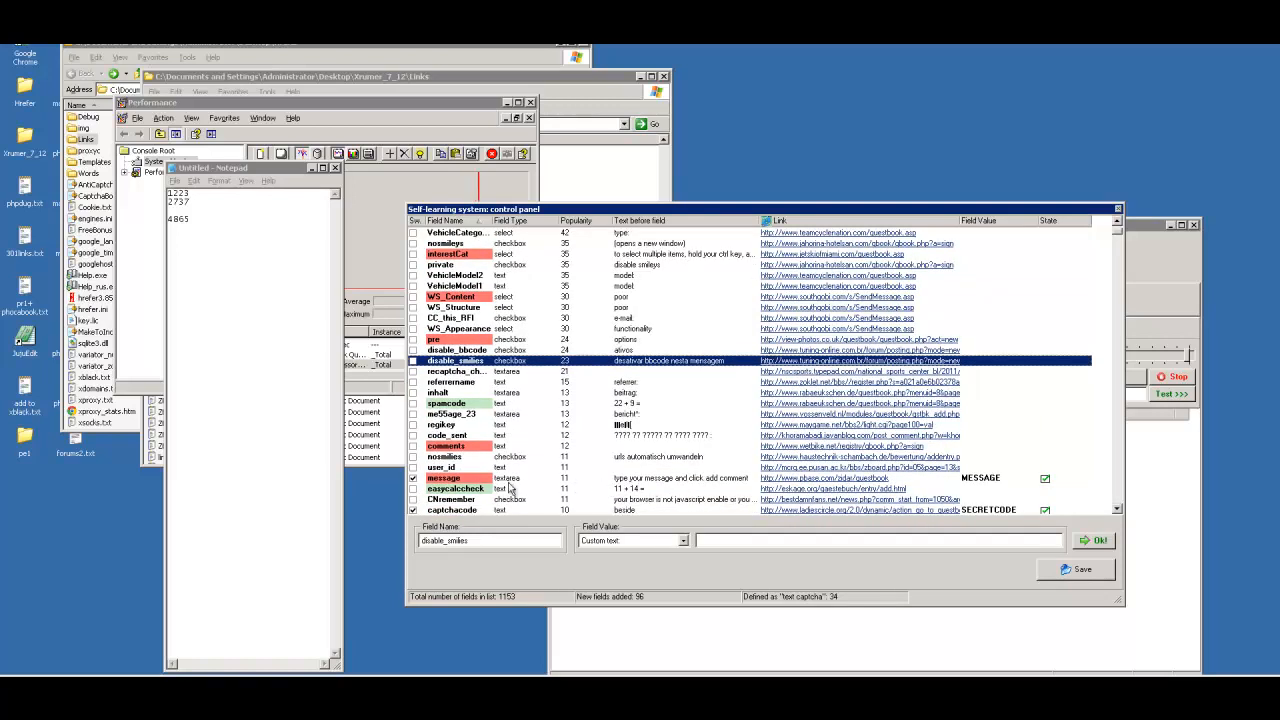
{"action": "mouse_move", "coordinate": [1035, 485]}
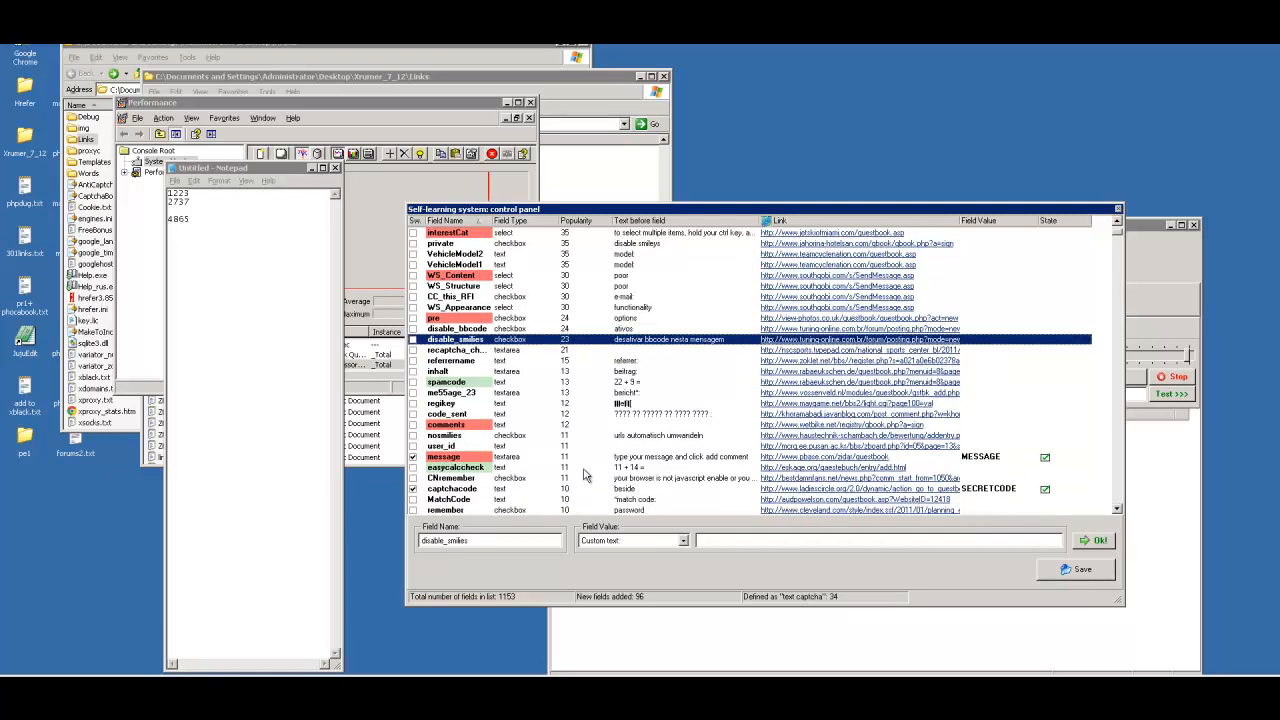
{"action": "mouse_move", "coordinate": [577, 461]}
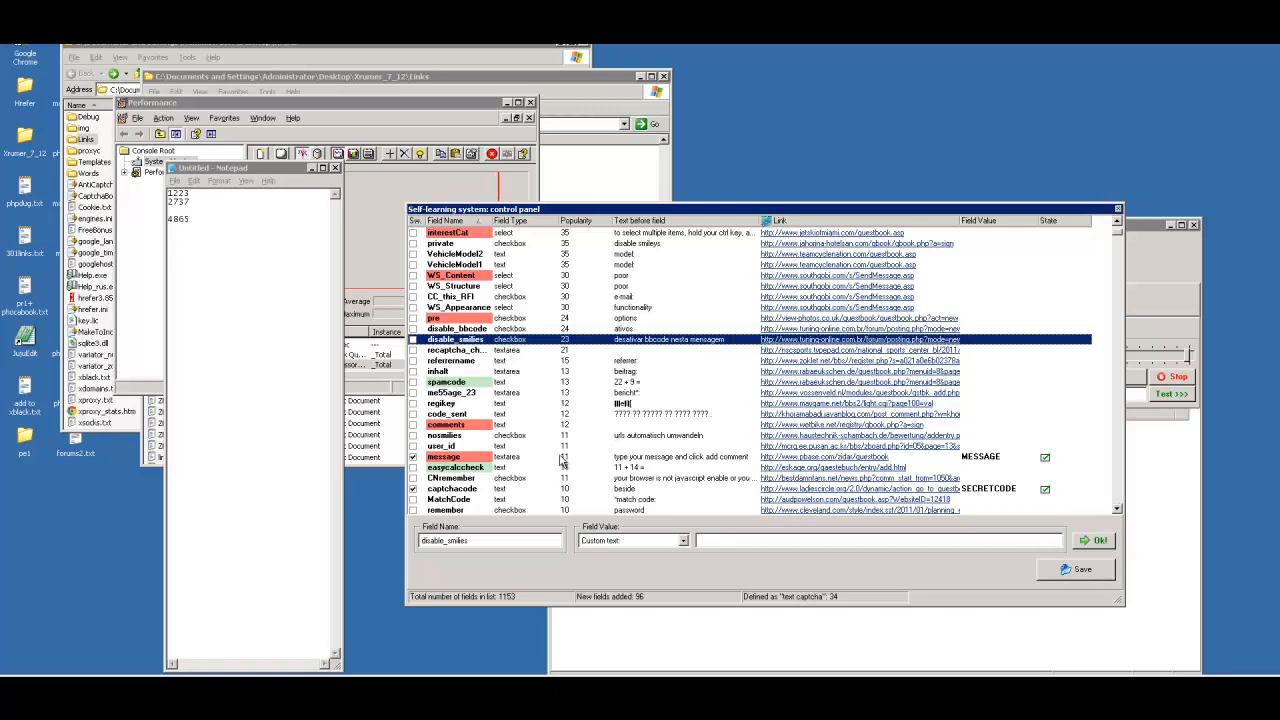
{"action": "mouse_move", "coordinate": [483, 478]}
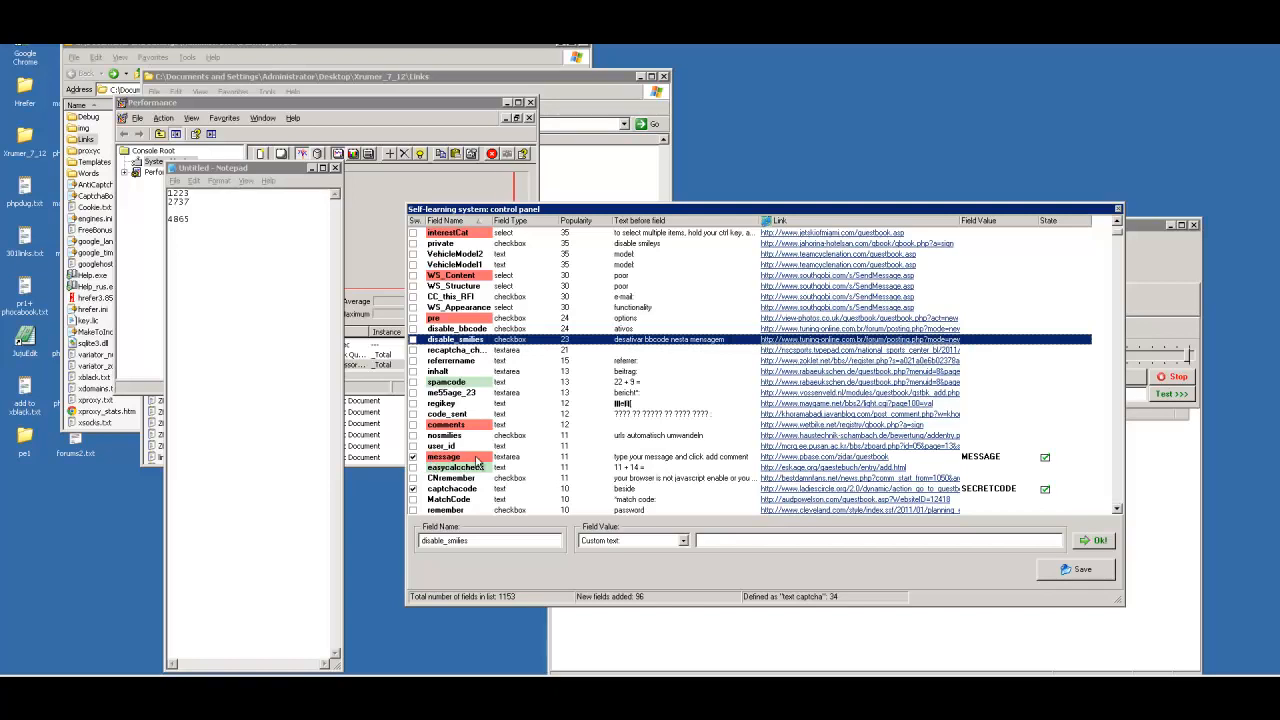
{"action": "mouse_move", "coordinate": [903, 467]}
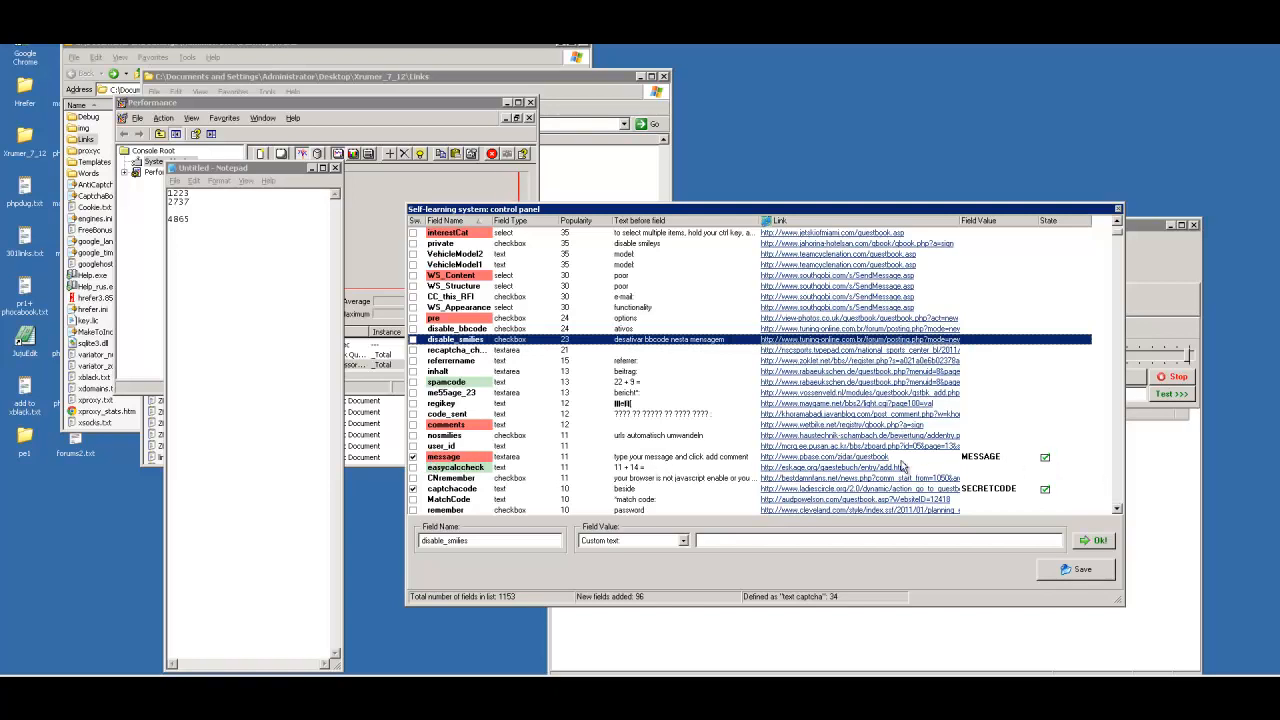
{"action": "mouse_move", "coordinate": [490, 467]}
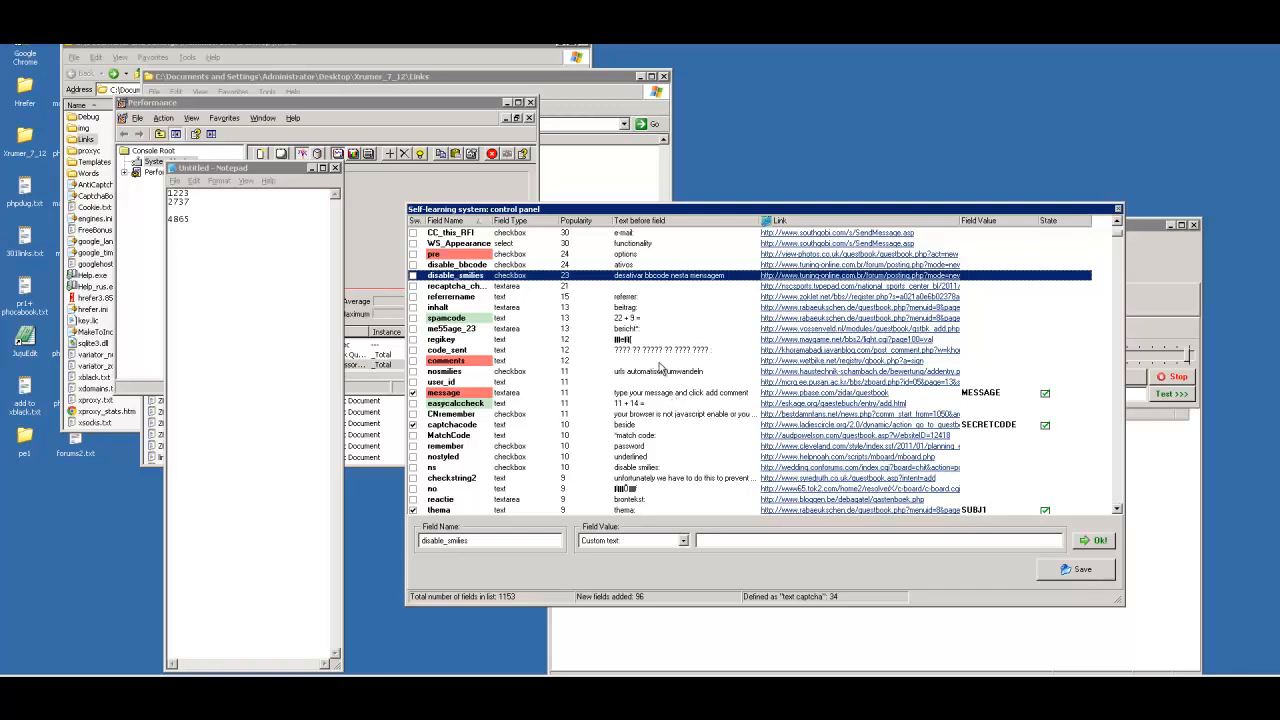
{"action": "scroll", "scroll_direction": "down", "scroll_amount": 3}
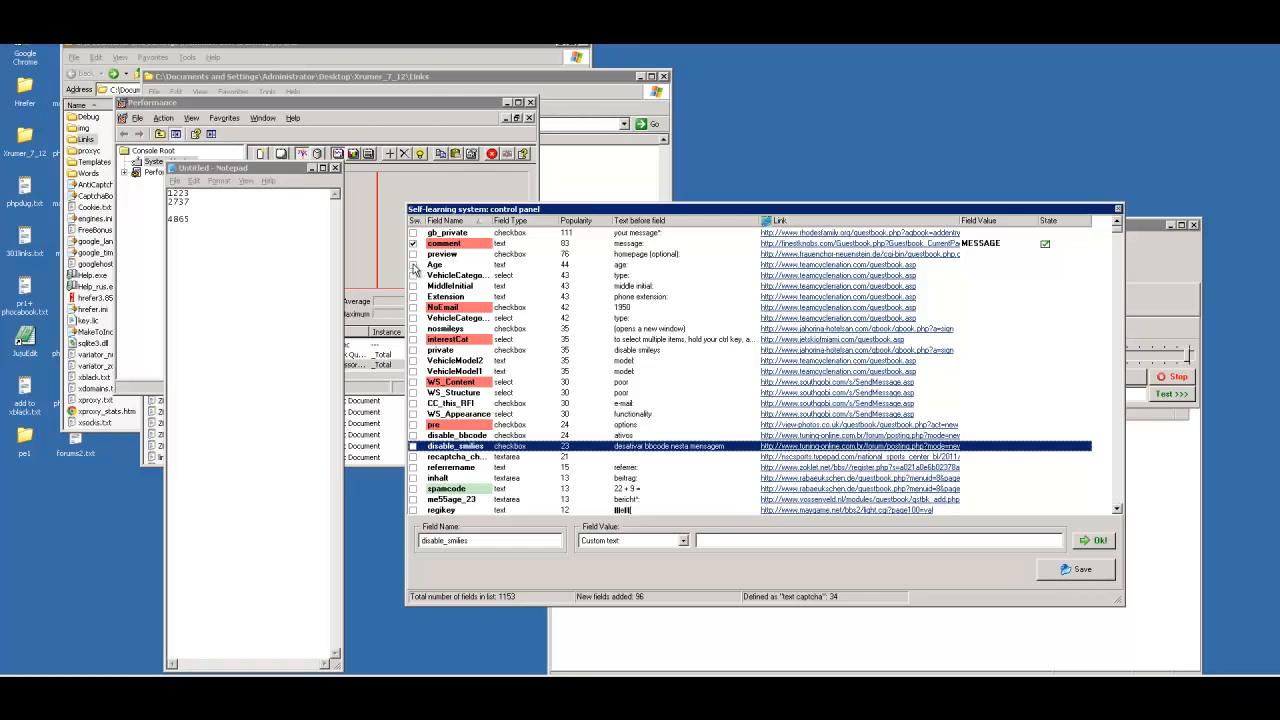
{"action": "mouse_move", "coordinate": [620, 263]}
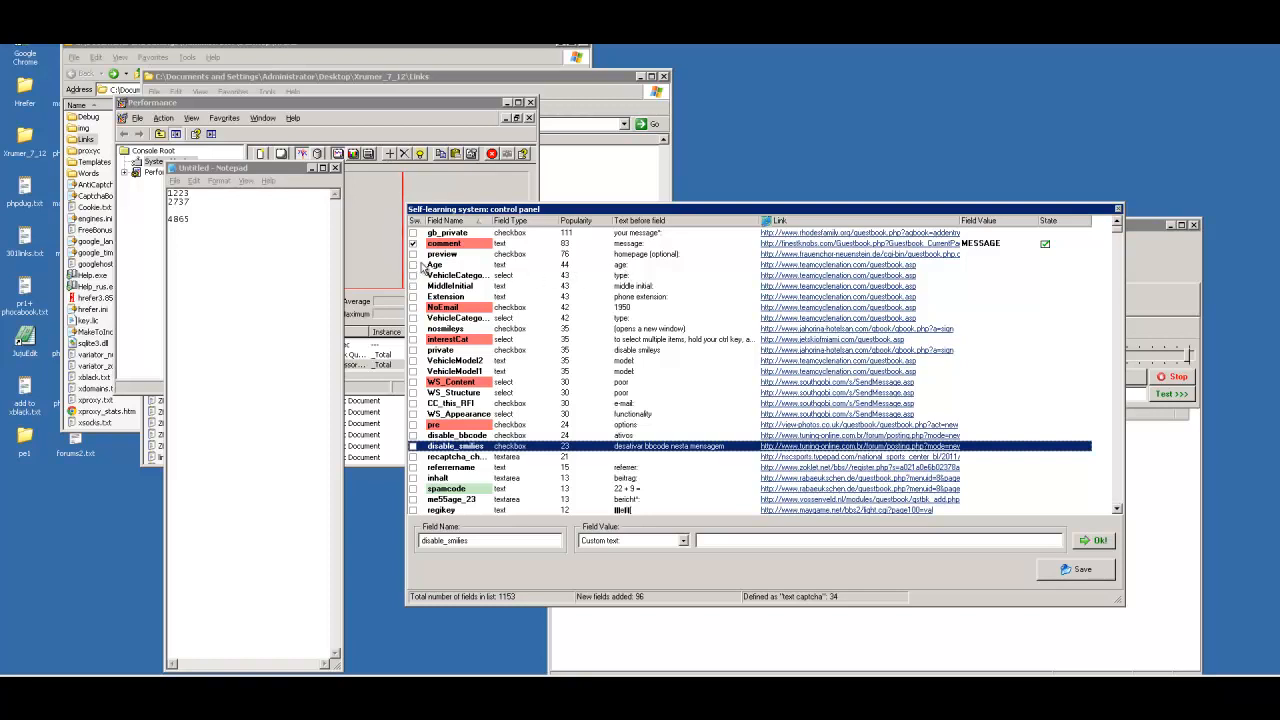
Step: Give the Age field the custom Field Value 41 and confirm with Ok!
{"action": "left_click", "coordinate": [435, 264]}
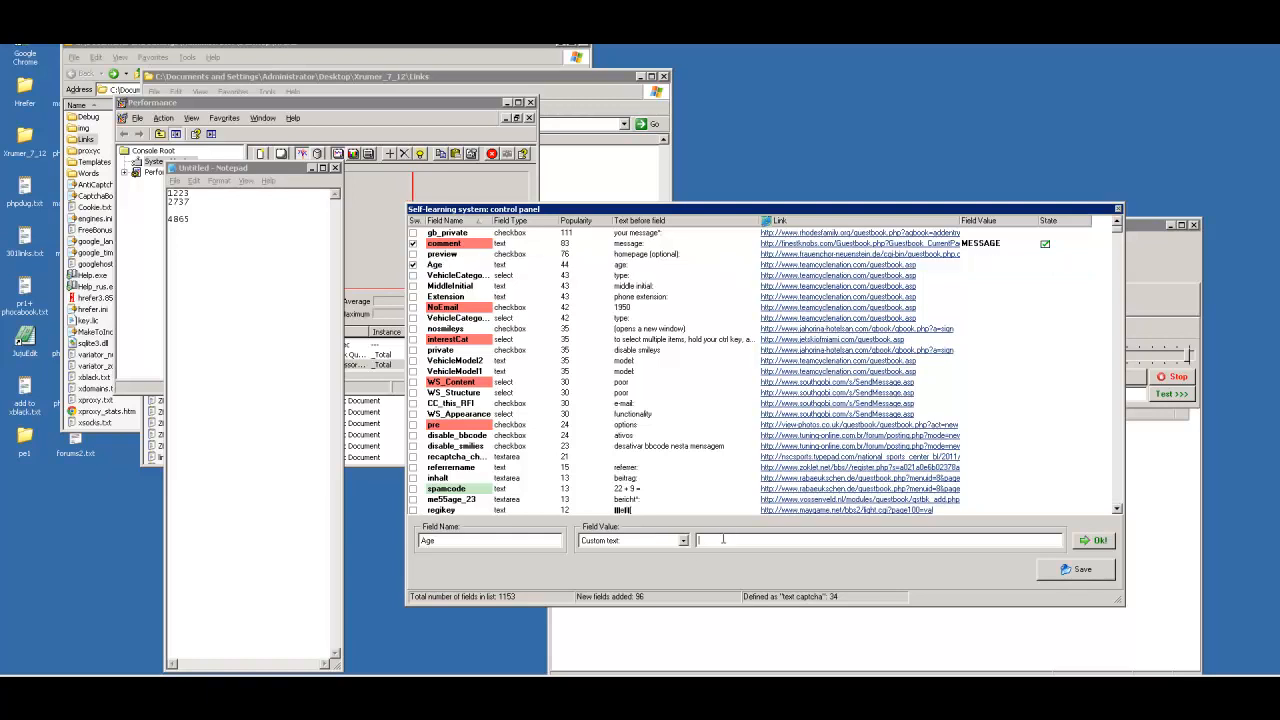
{"action": "type", "text": "41"}
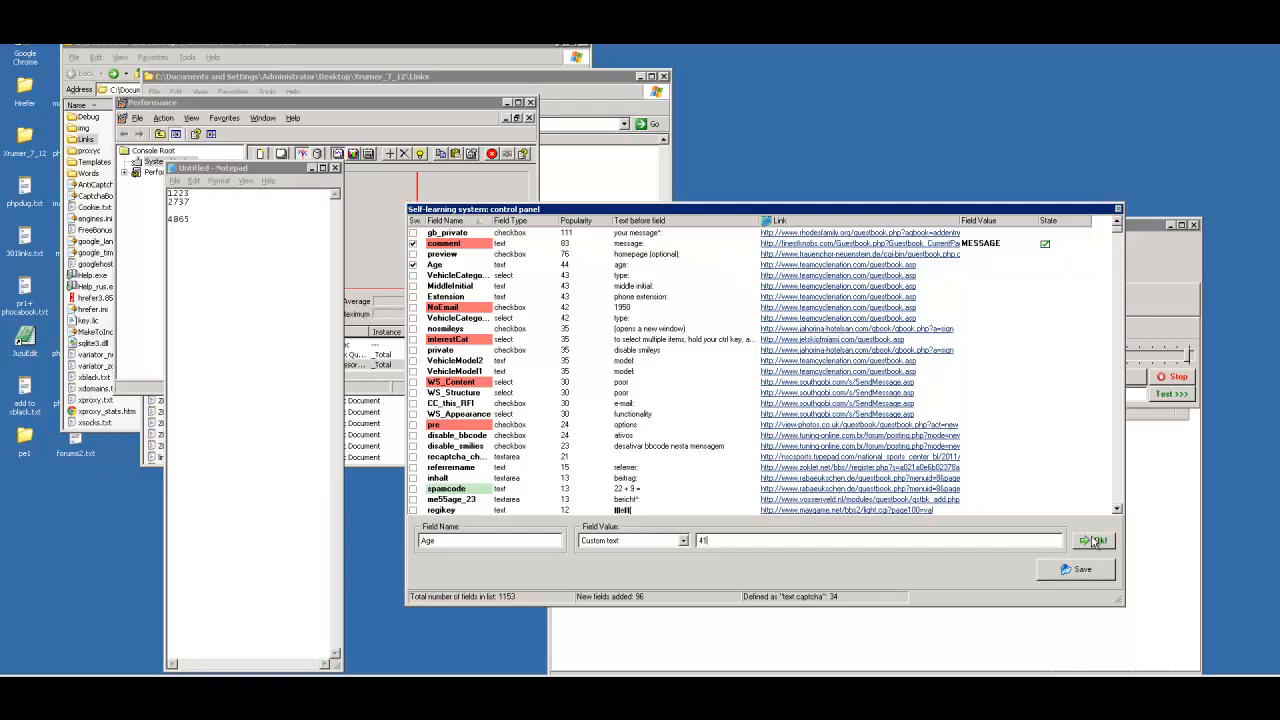
{"action": "left_click", "coordinate": [1094, 540]}
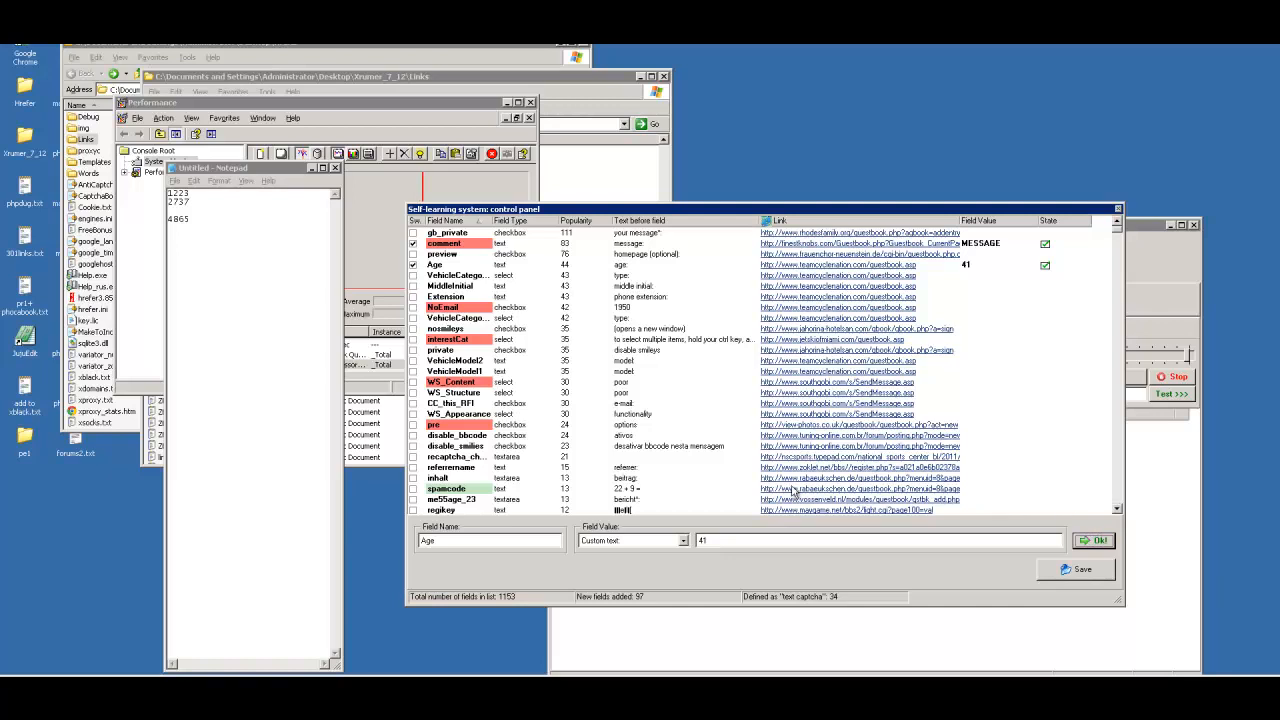
{"action": "mouse_move", "coordinate": [728, 365]}
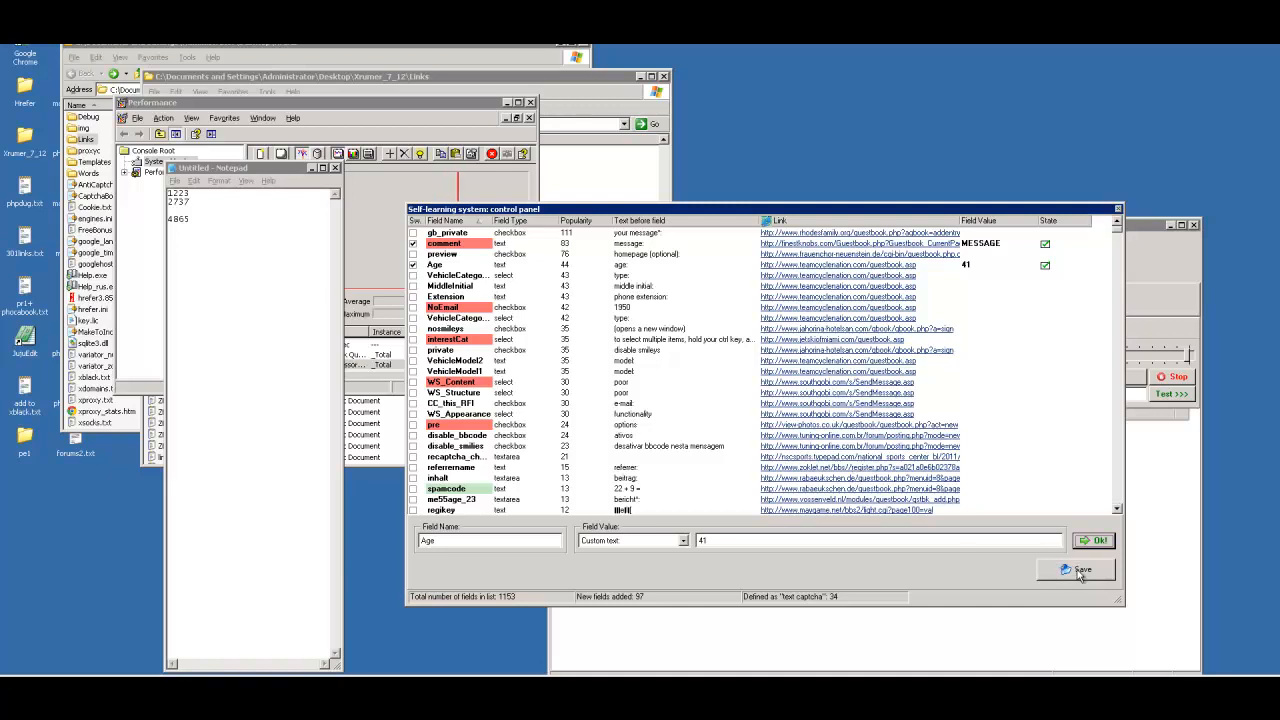
Step: Save the learned field list to xas_AI.txt and dismiss the result message
{"action": "left_click", "coordinate": [1076, 570]}
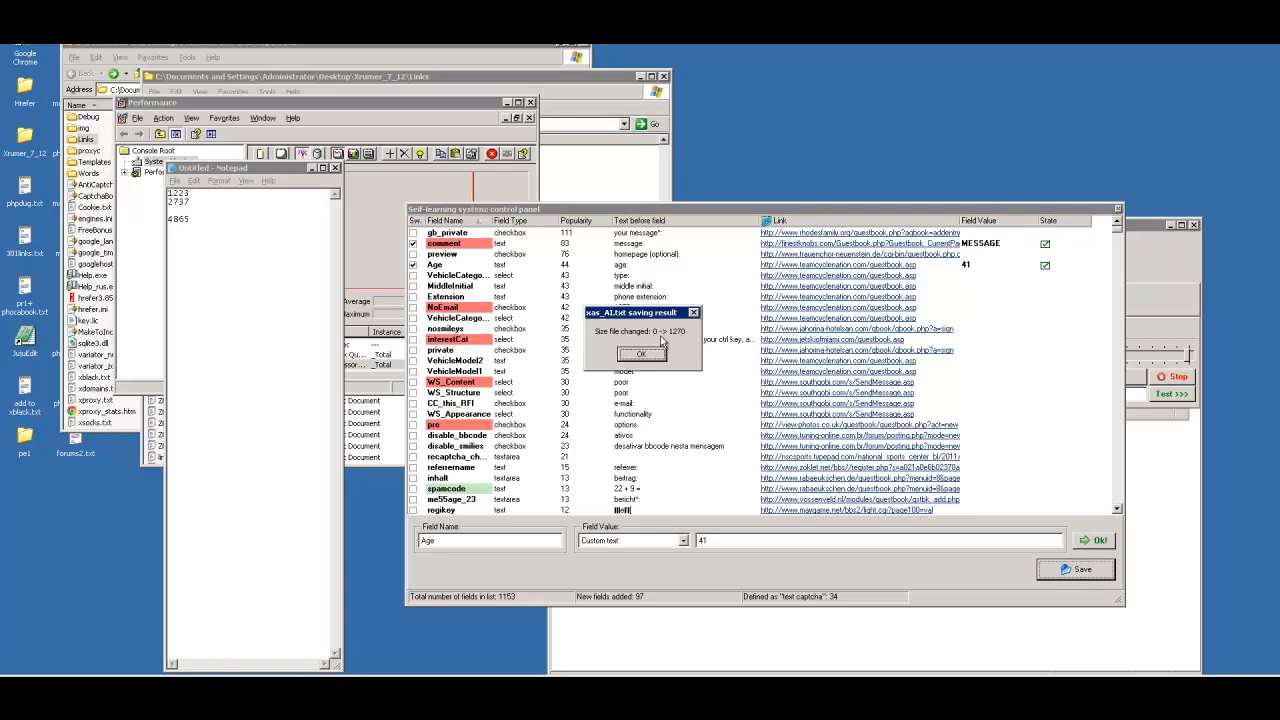
{"action": "left_click", "coordinate": [641, 354]}
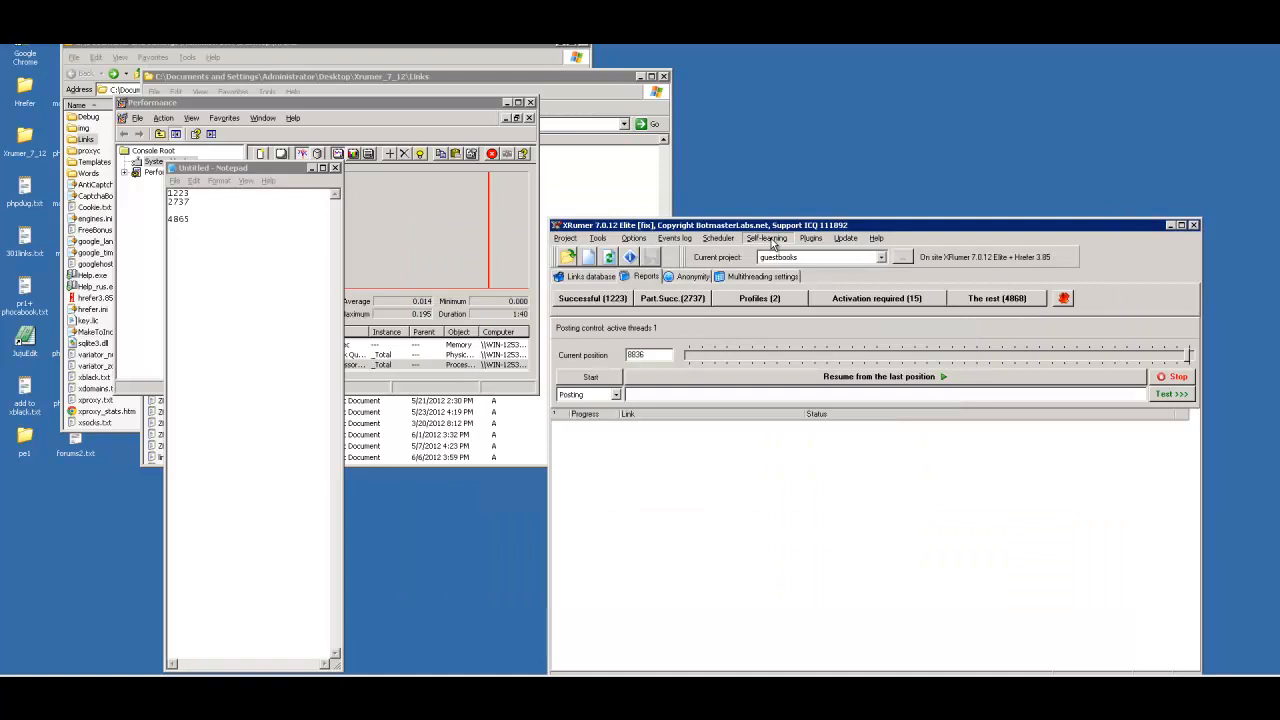
Step: Save the settings with Self-learning mode enabled and restart guestbook posting
{"action": "left_click", "coordinate": [766, 238]}
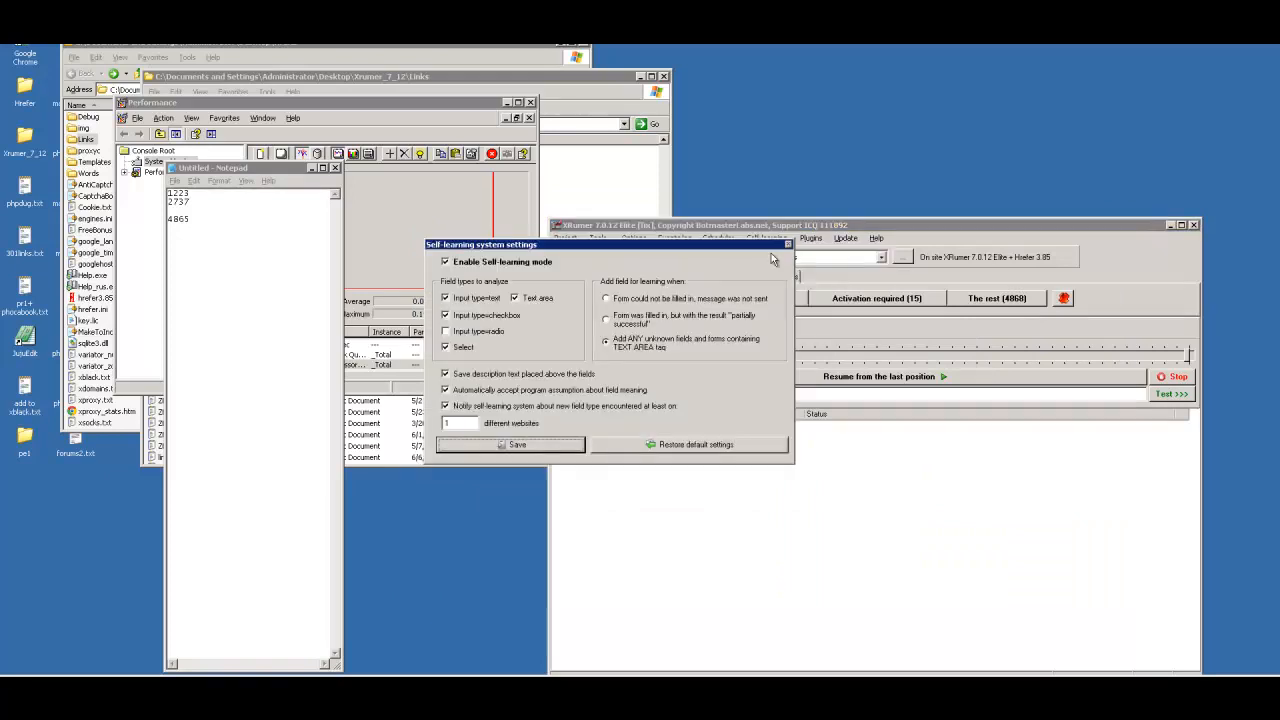
{"action": "mouse_move", "coordinate": [522, 270]}
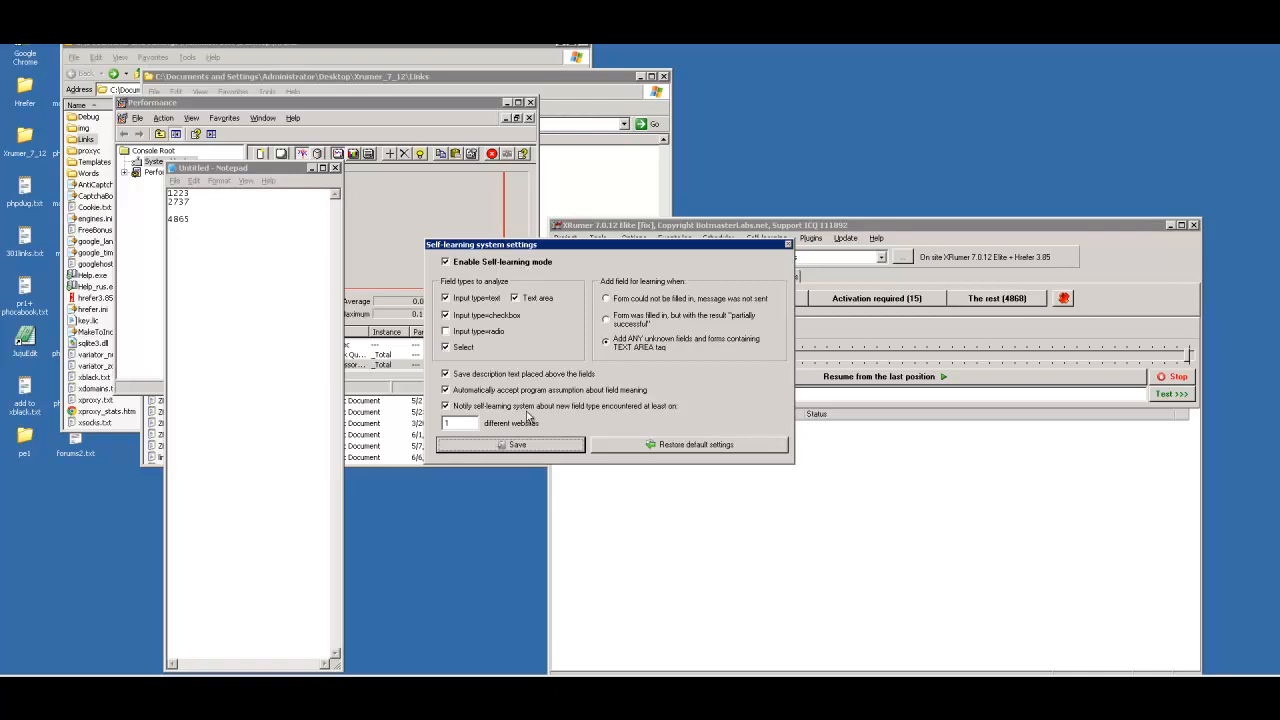
{"action": "left_click", "coordinate": [517, 444]}
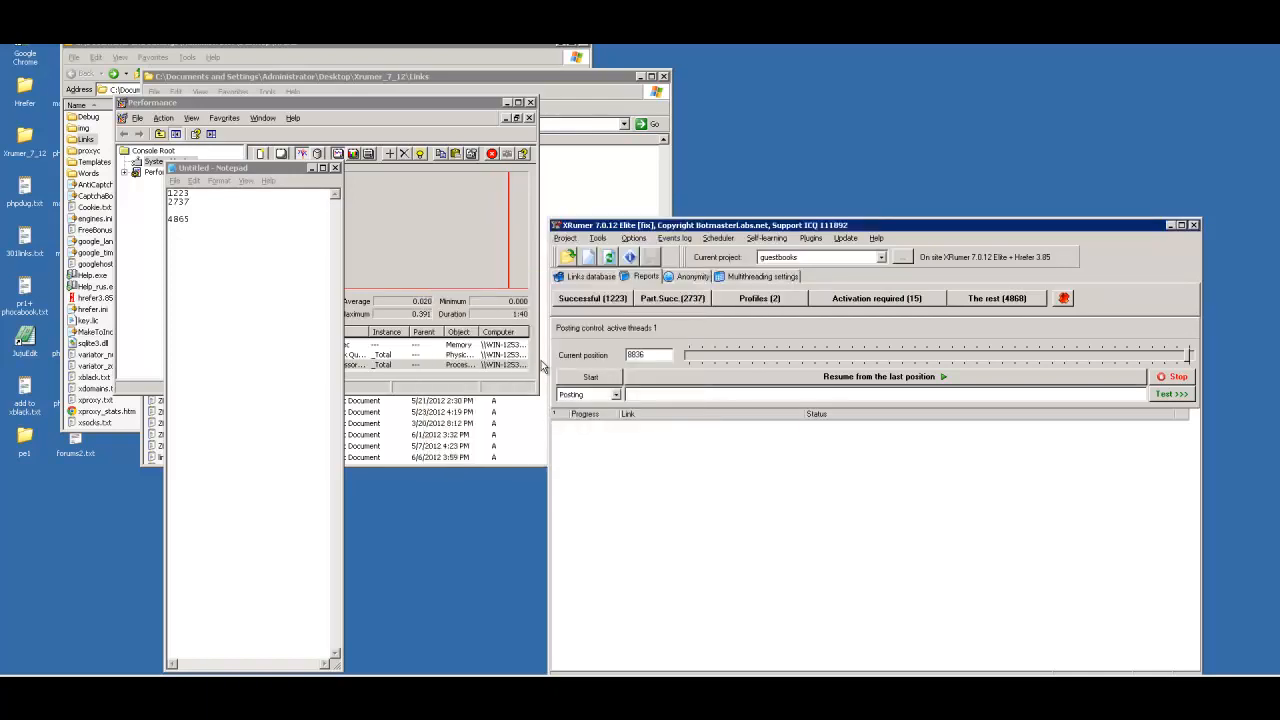
{"action": "left_click", "coordinate": [590, 377]}
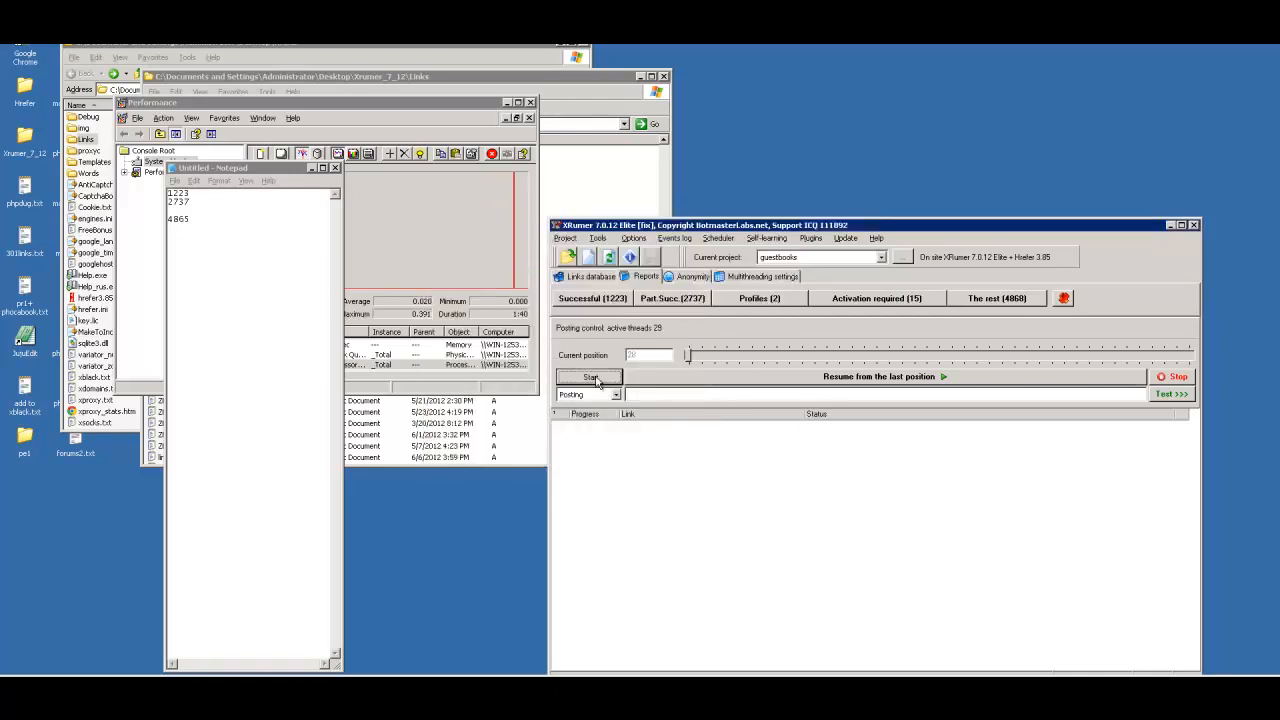
{"action": "left_click", "coordinate": [590, 377]}
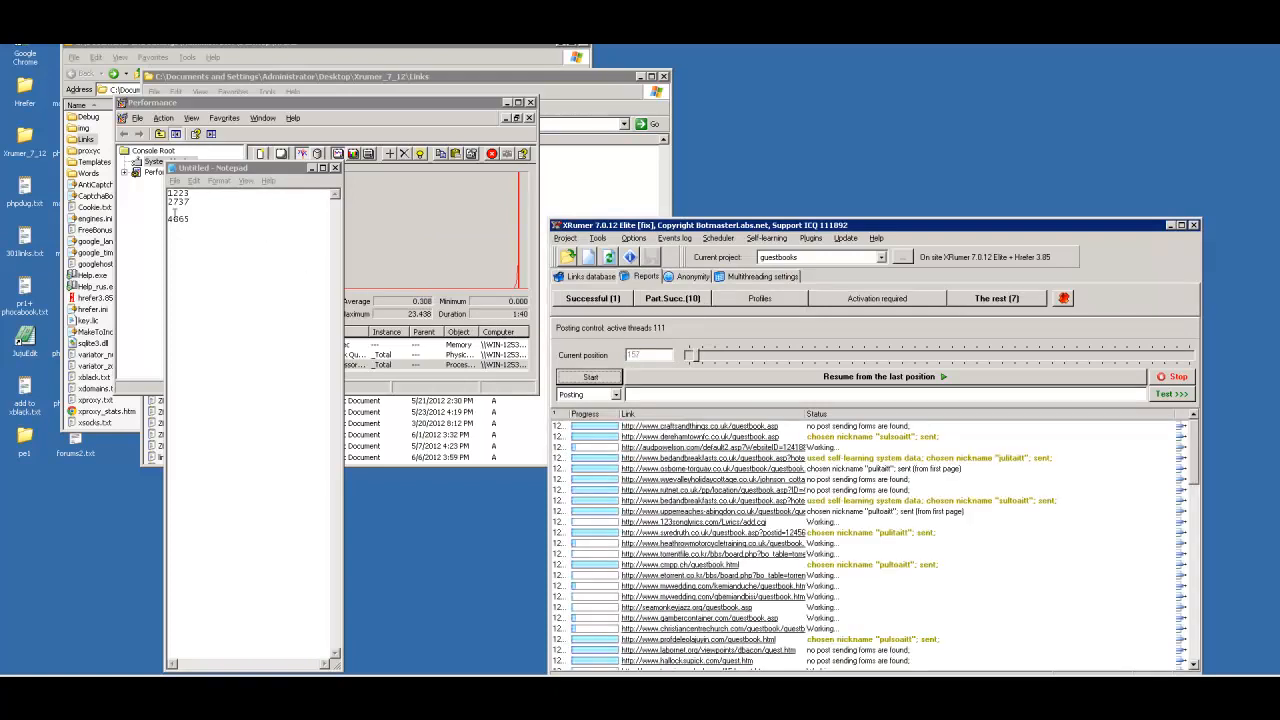